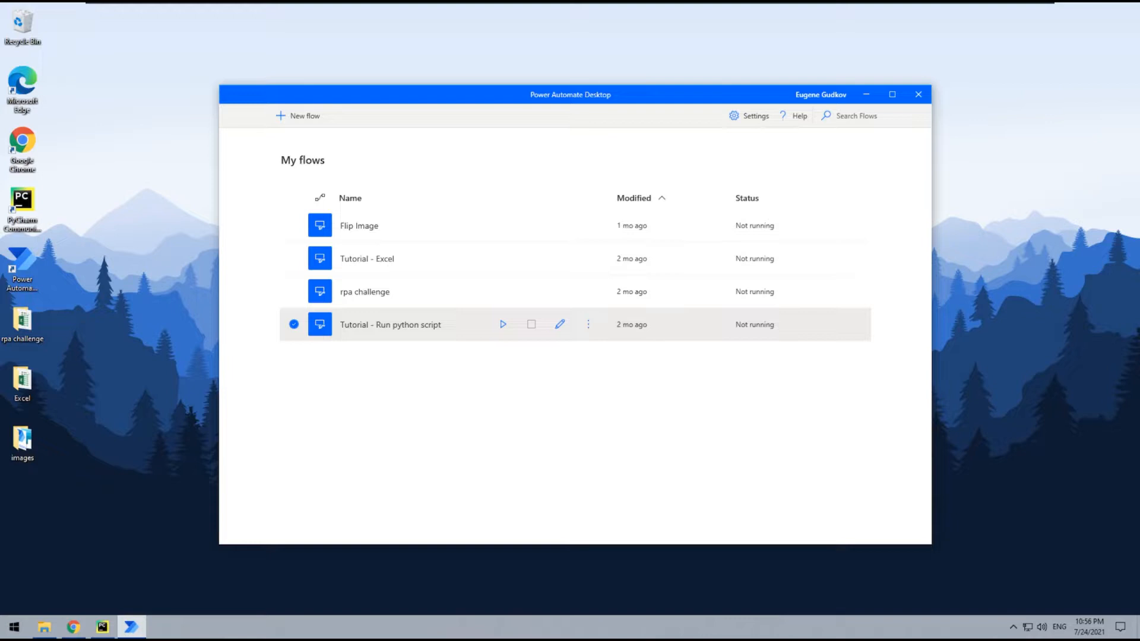
mouse_move(343, 50)
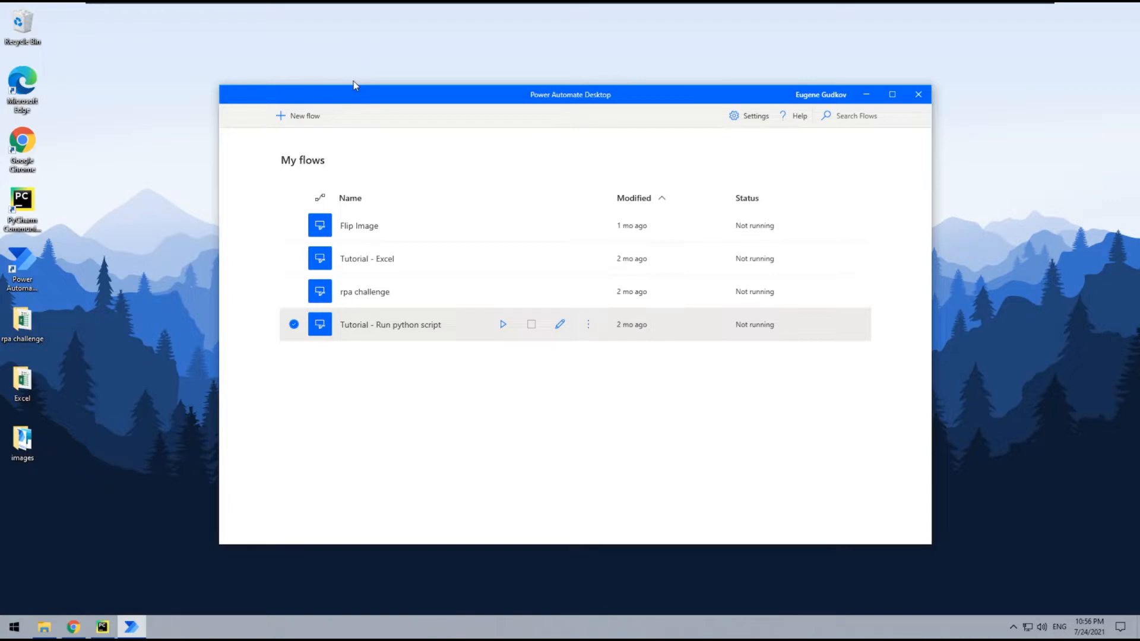
mouse_move(838, 520)
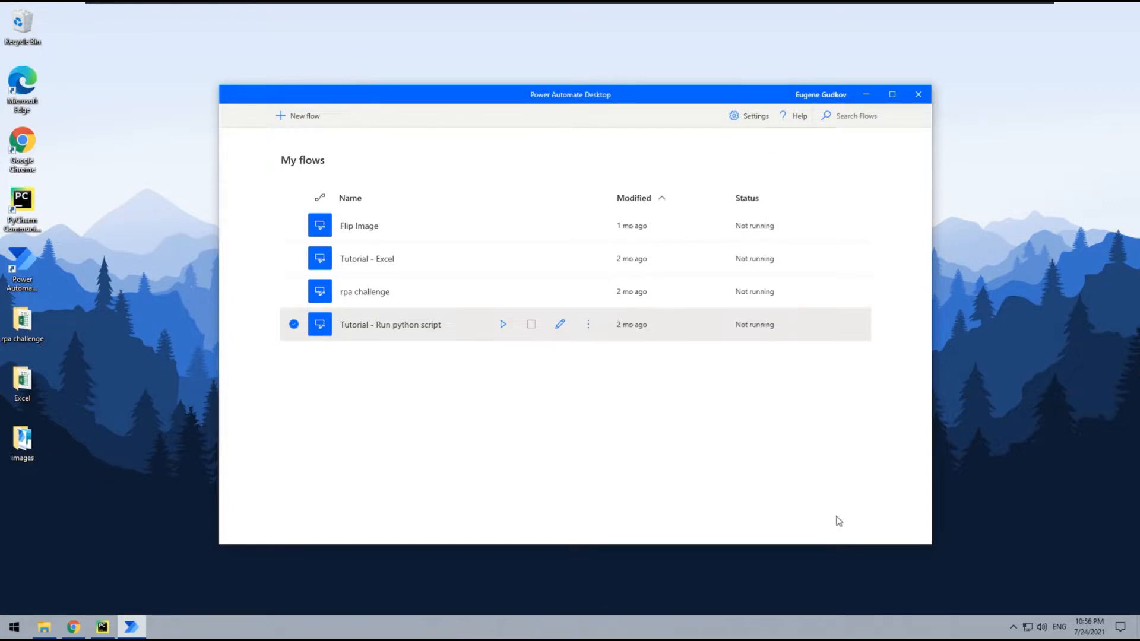
mouse_move(403, 495)
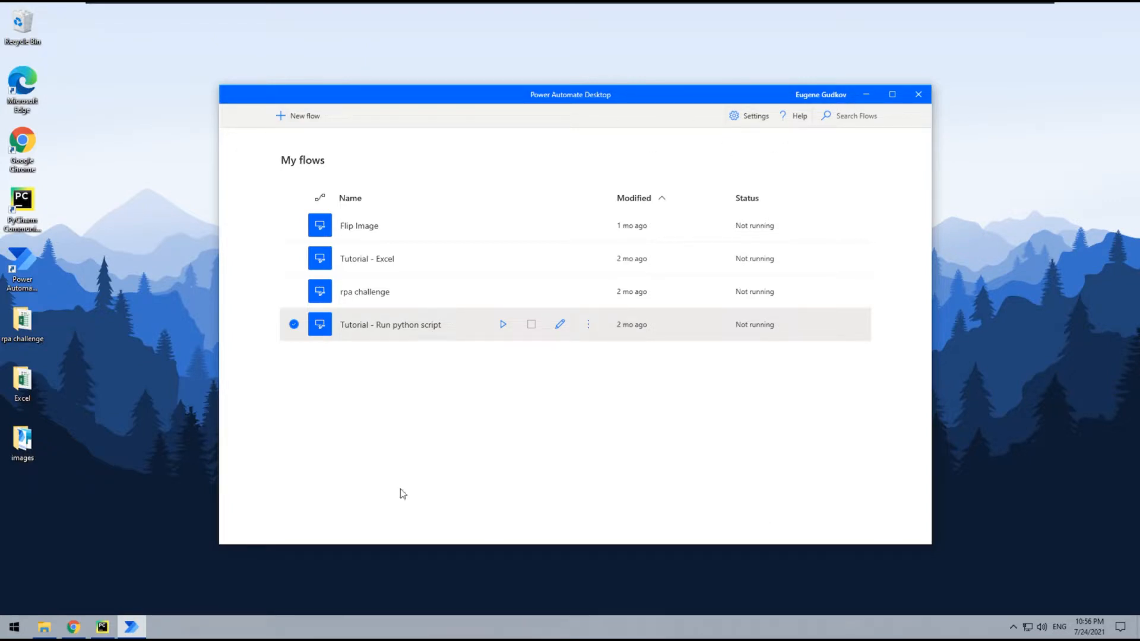
mouse_move(501, 85)
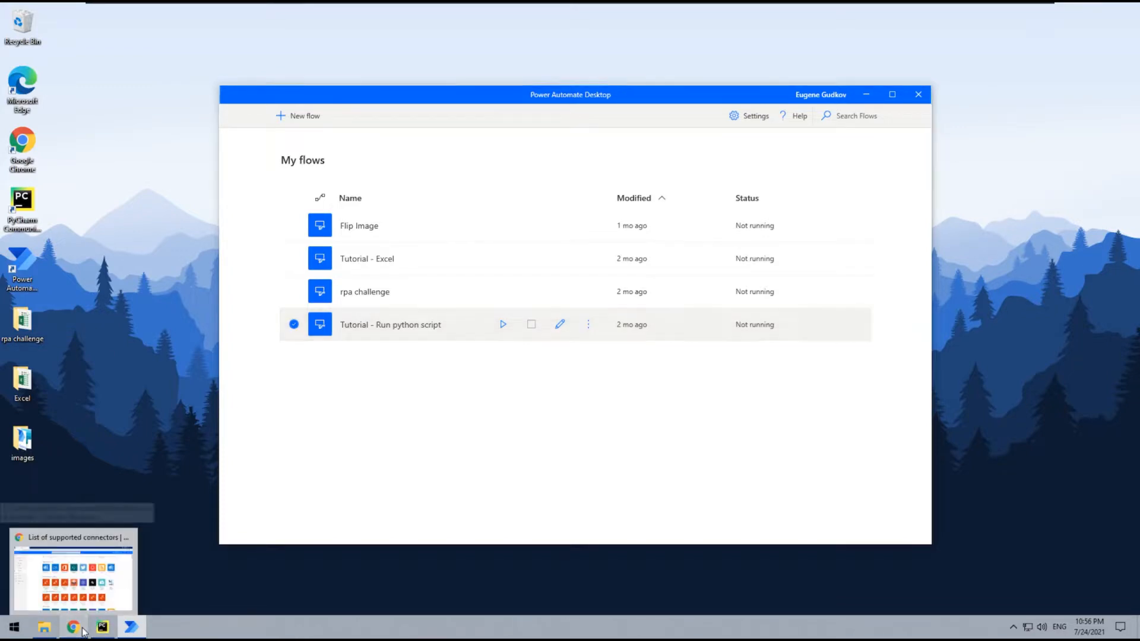
Step: On the Chrome Connectors page, search the connectors for 'power automate desktop'
left_click(72, 625)
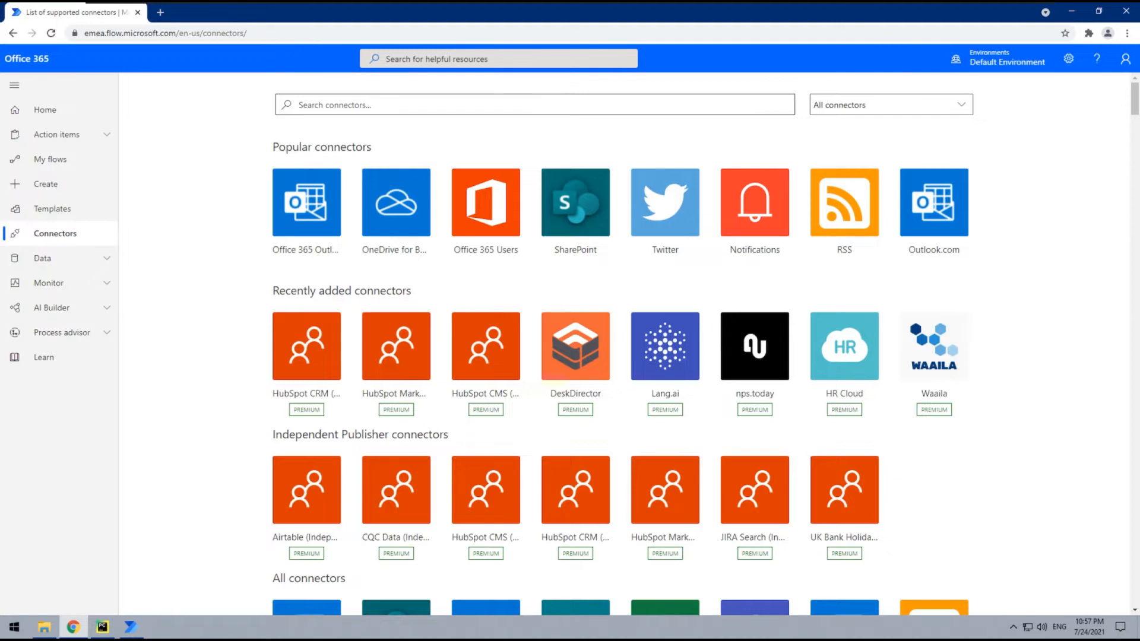
left_click(533, 105)
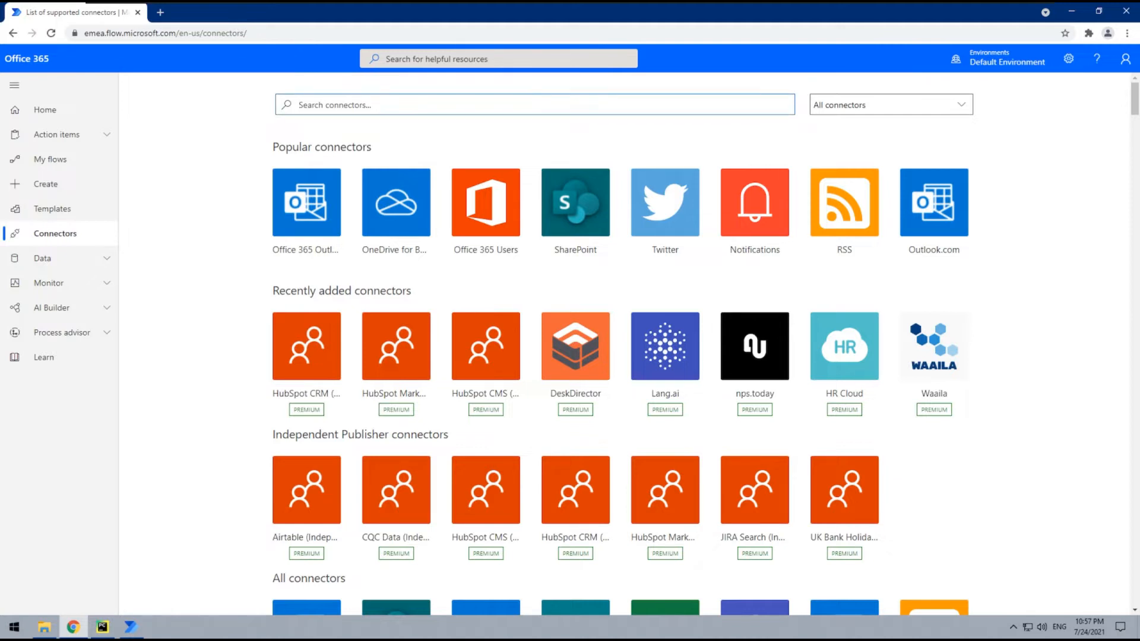
type("power automate desktop")
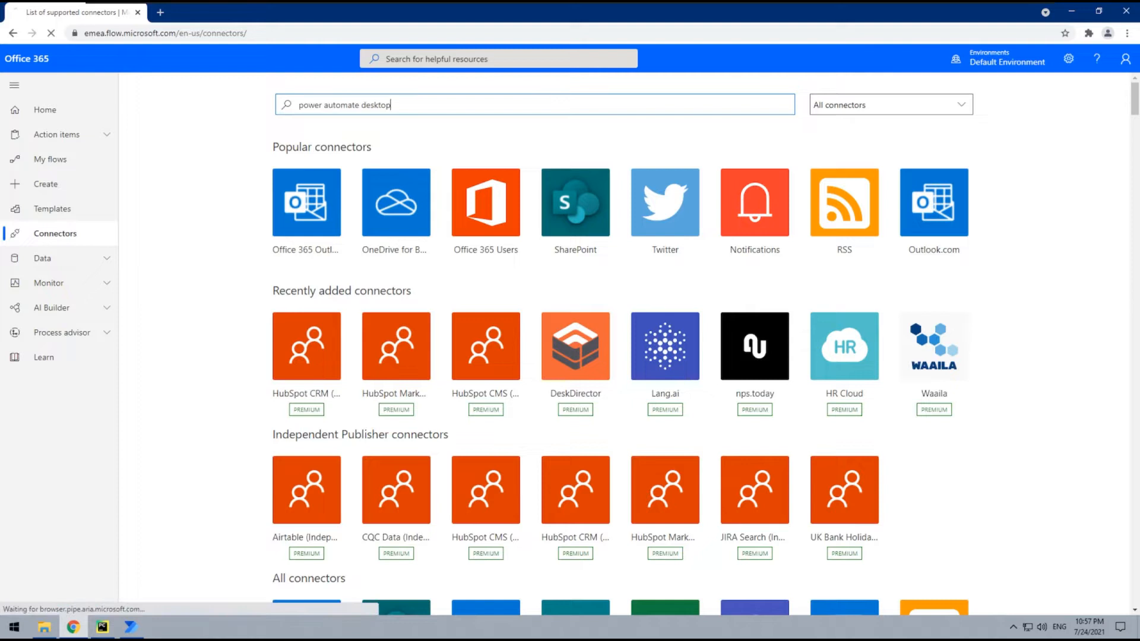
key("Enter")
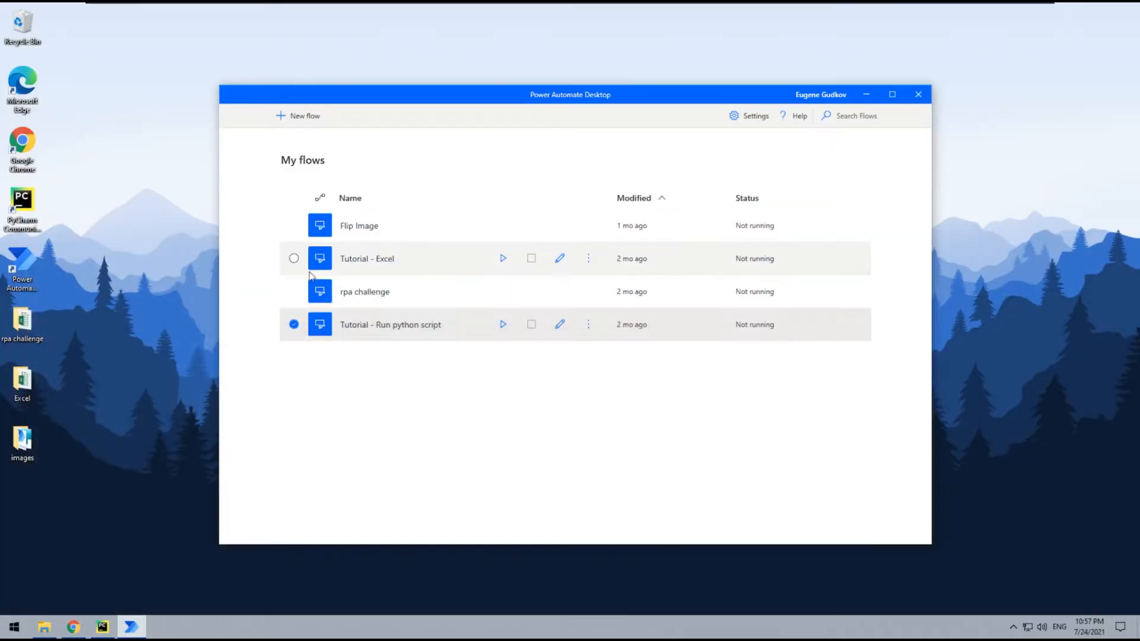
mouse_move(186, 252)
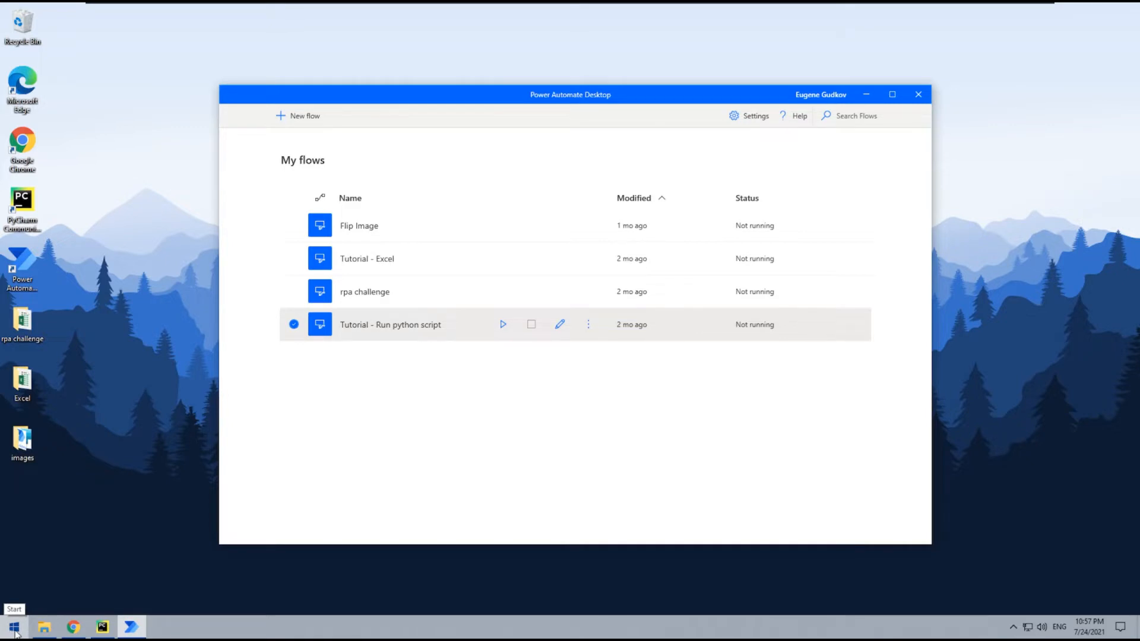
Step: Launch Task Scheduler from the Windows Start menu
left_click(13, 626)
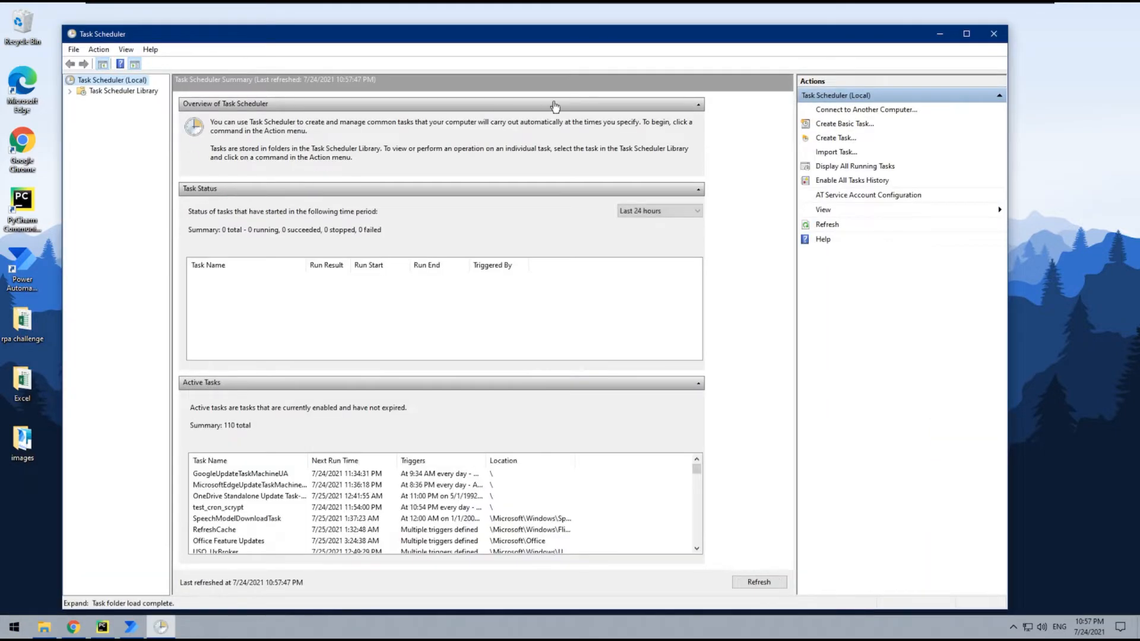
mouse_move(835, 138)
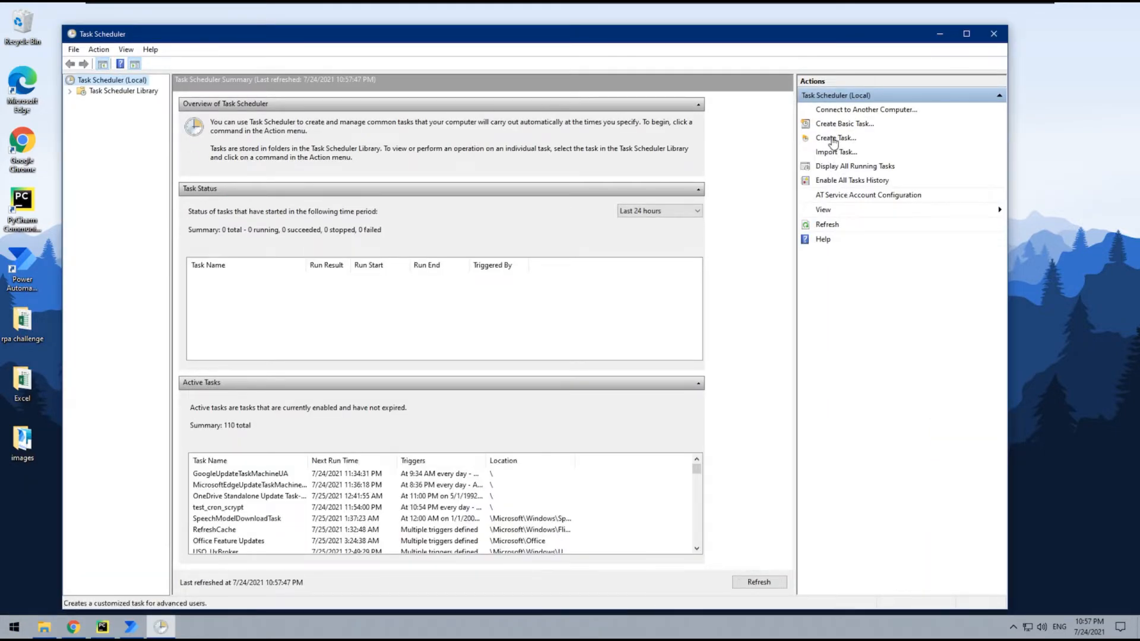
Step: Begin a new custom task via Create Task and name it 'Python3Task'
left_click(834, 138)
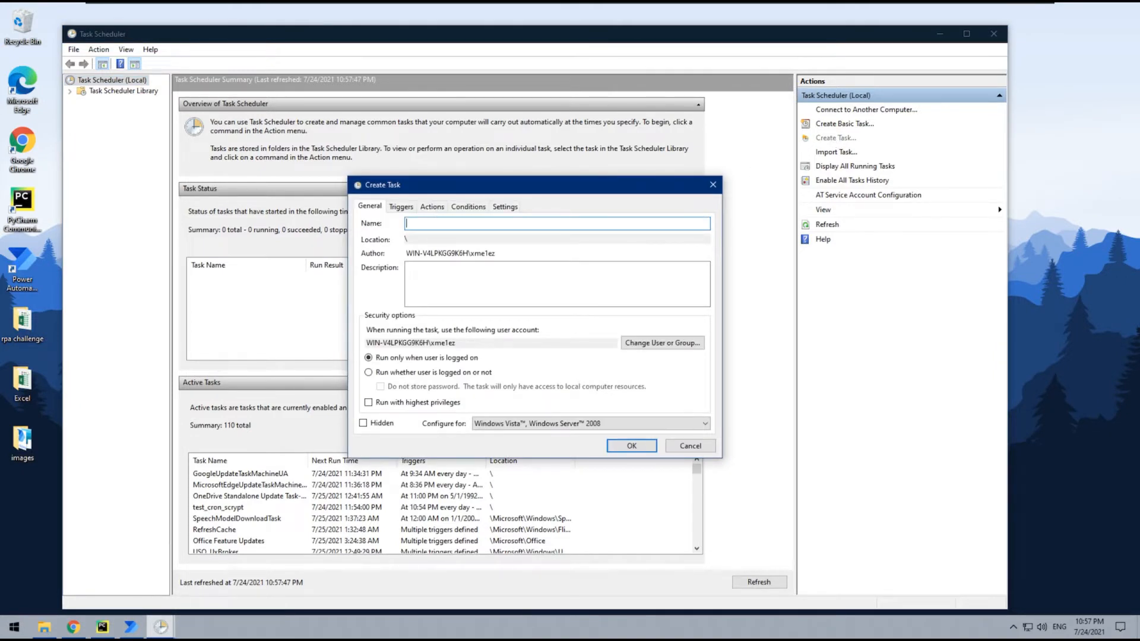
left_click(556, 223)
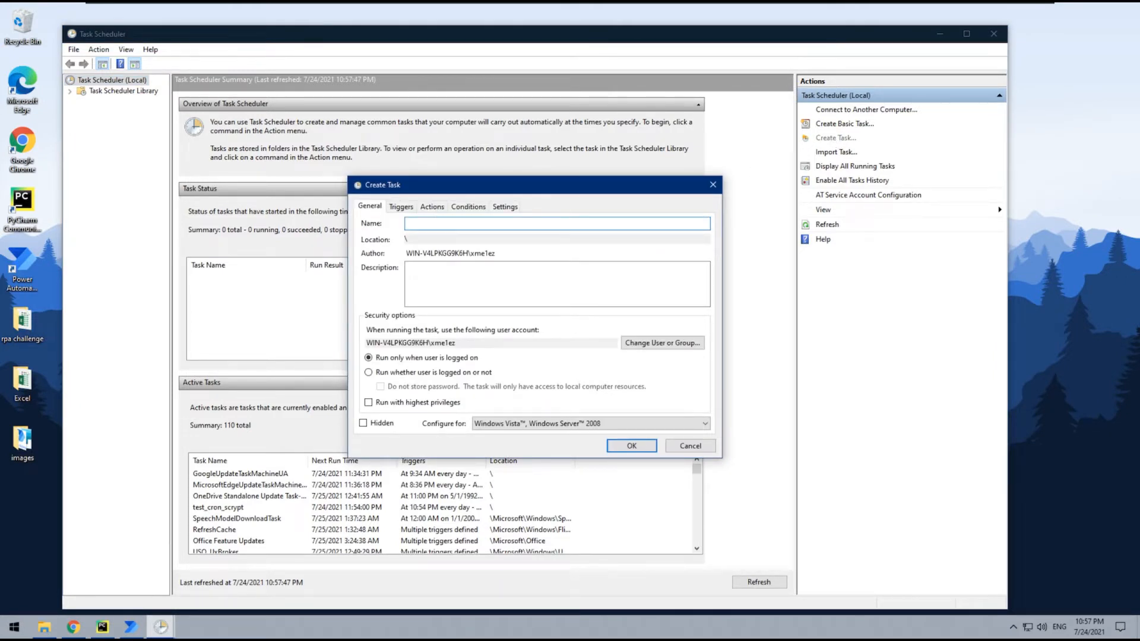
type("Pyth")
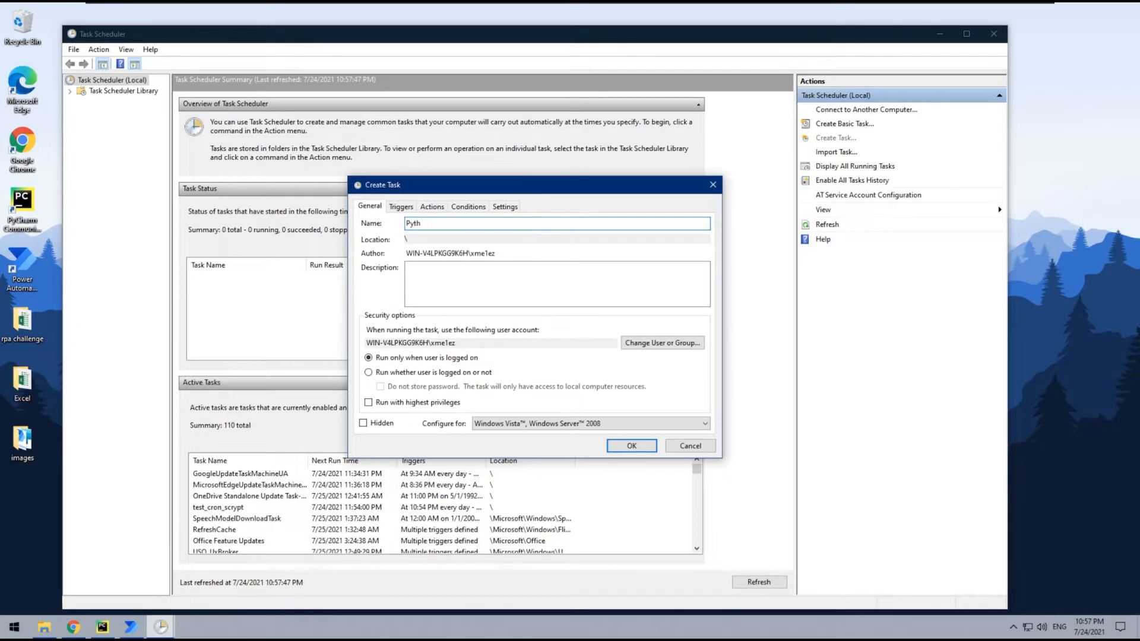
type("on")
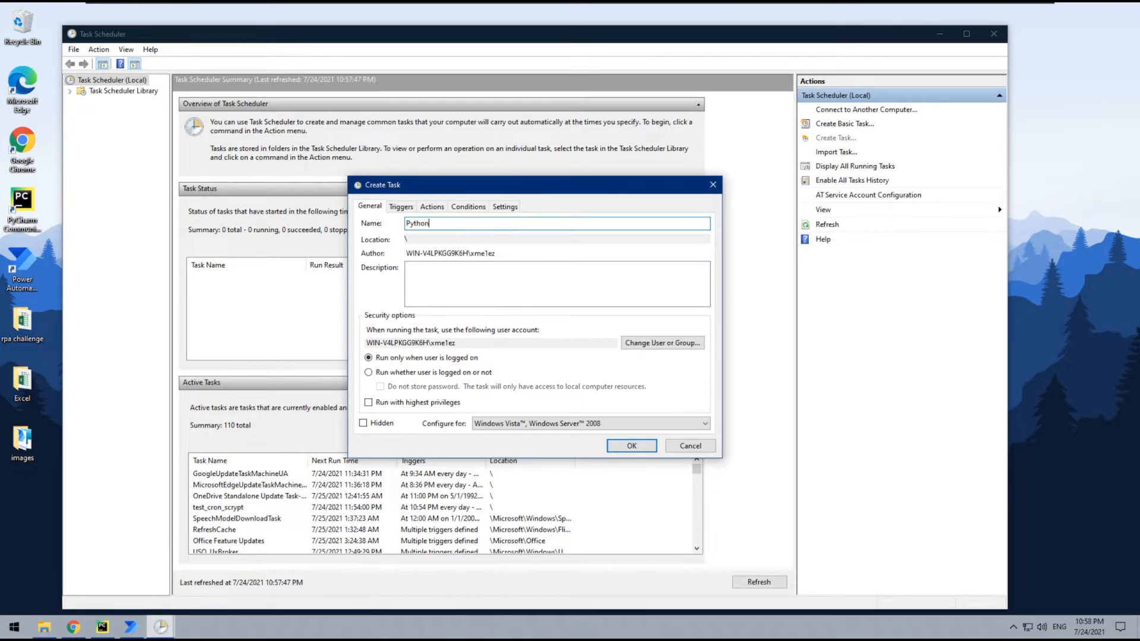
type("3Tas")
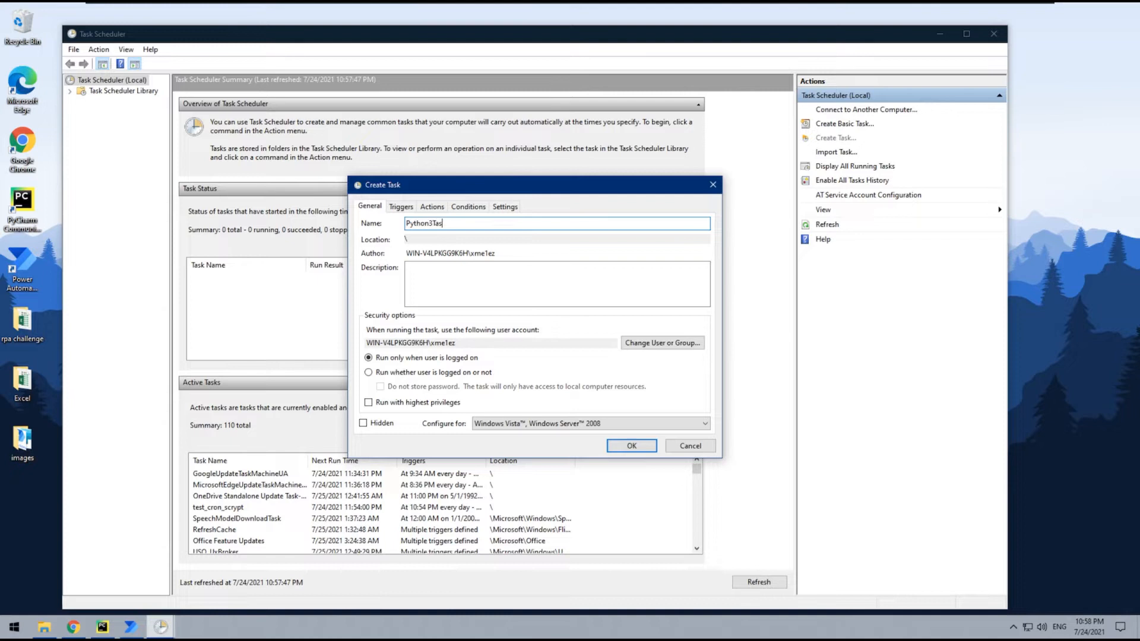
type("k")
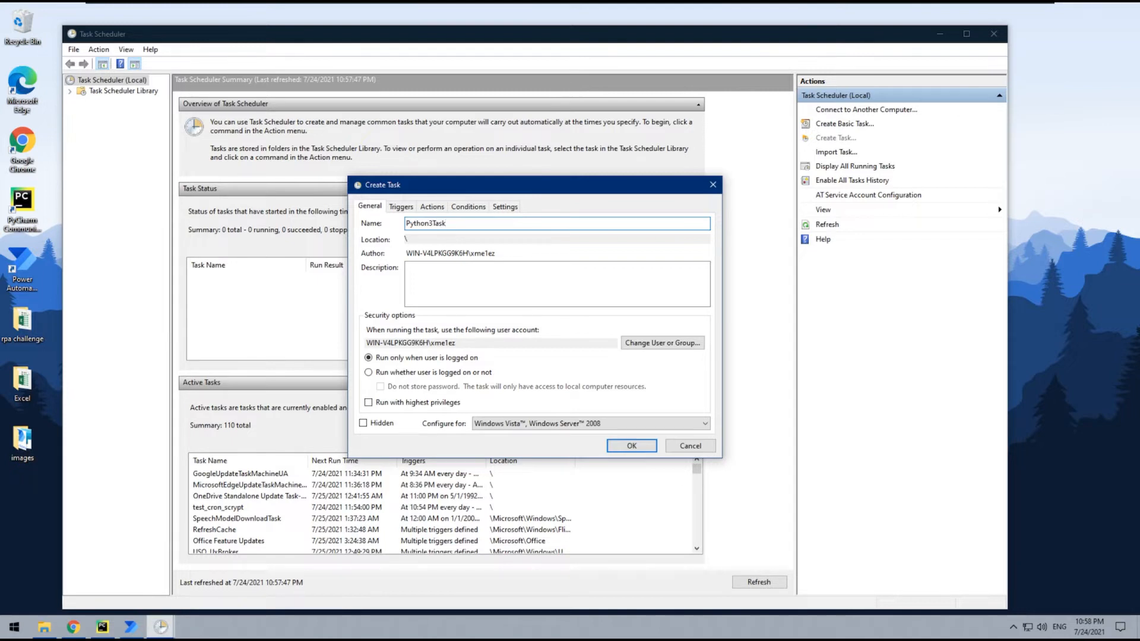
Step: Add a trigger that begins on a schedule, Daily, recurring every 1 days
left_click(401, 206)
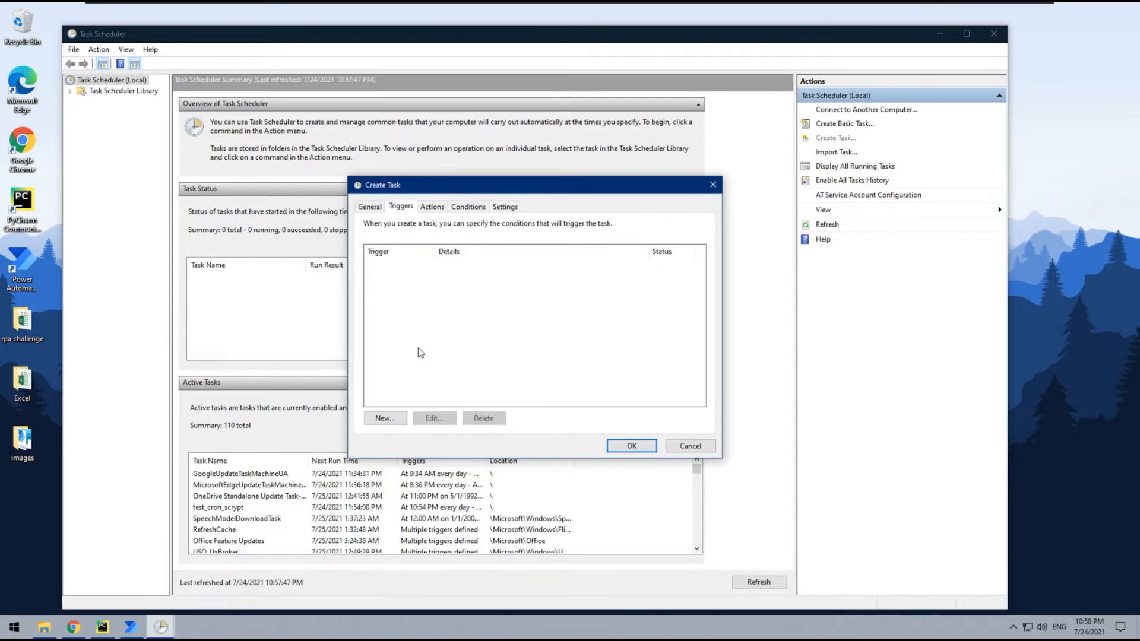
mouse_move(298, 350)
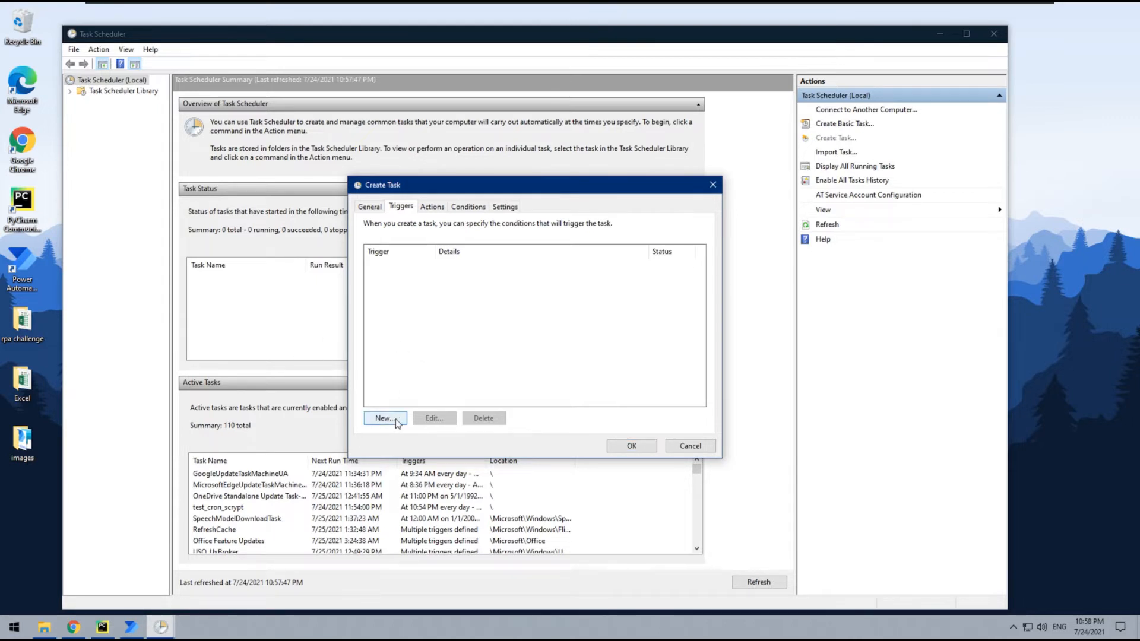
left_click(384, 418)
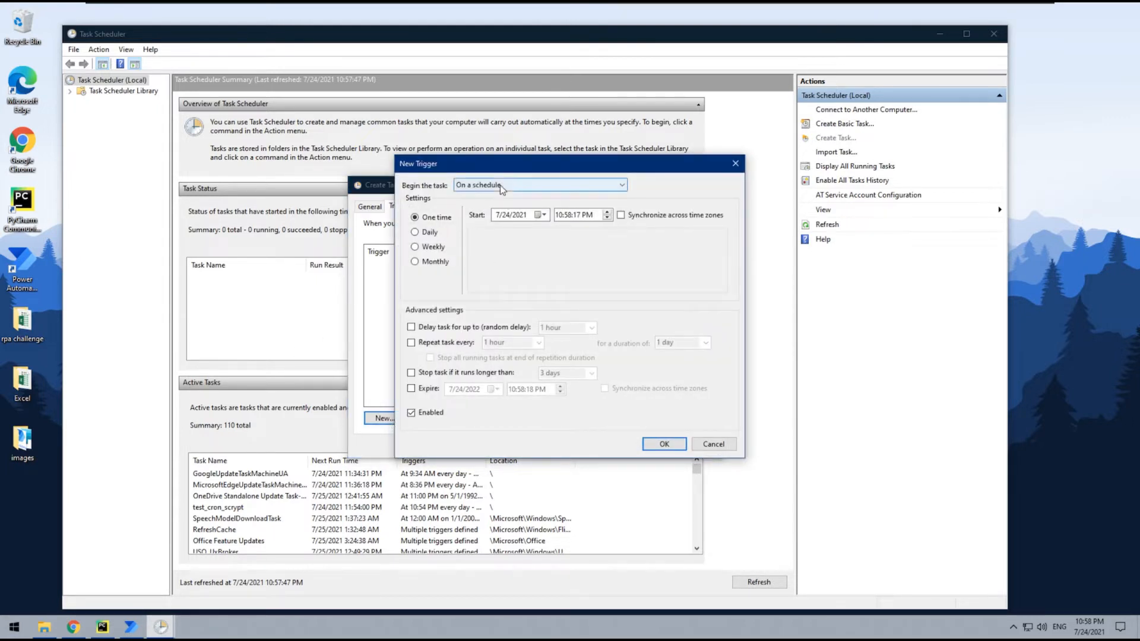
left_click(539, 185)
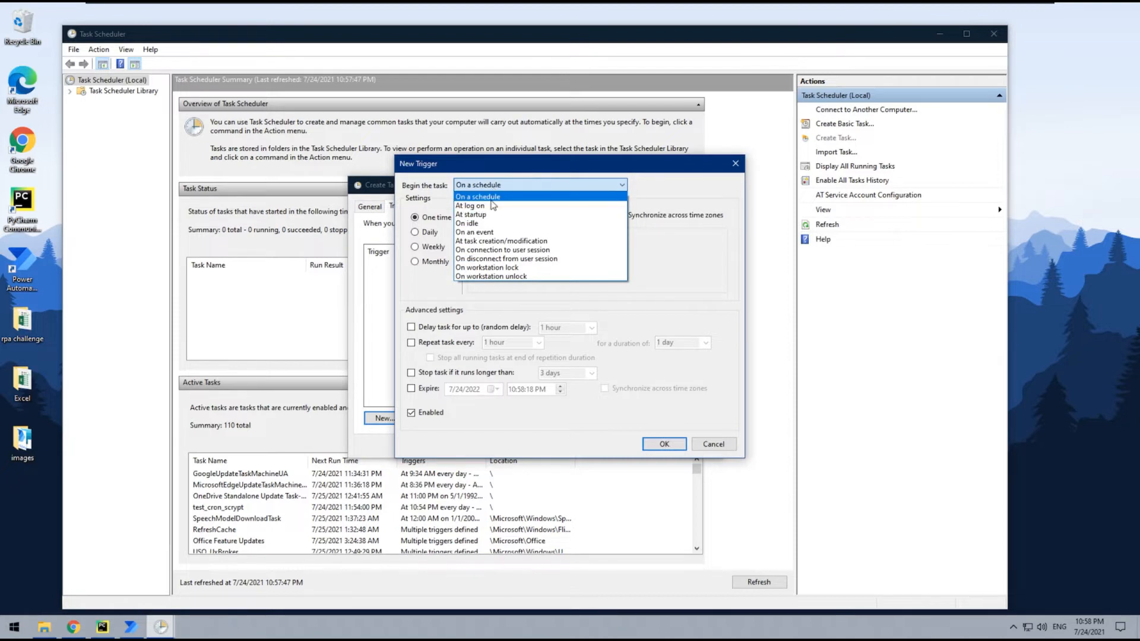
mouse_move(494, 206)
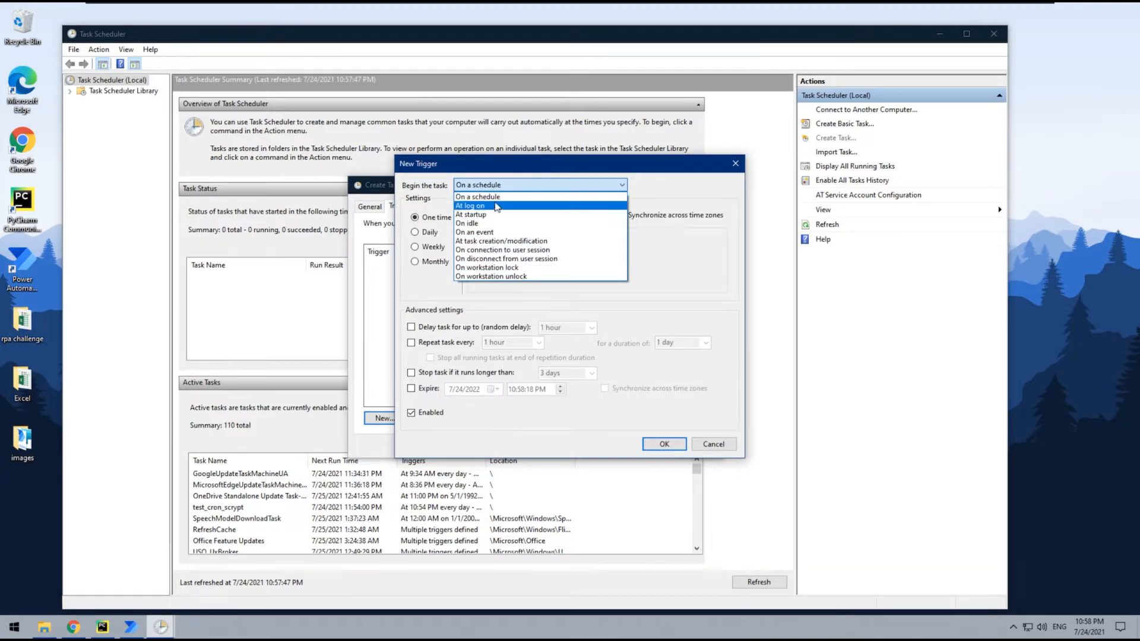
mouse_move(509, 197)
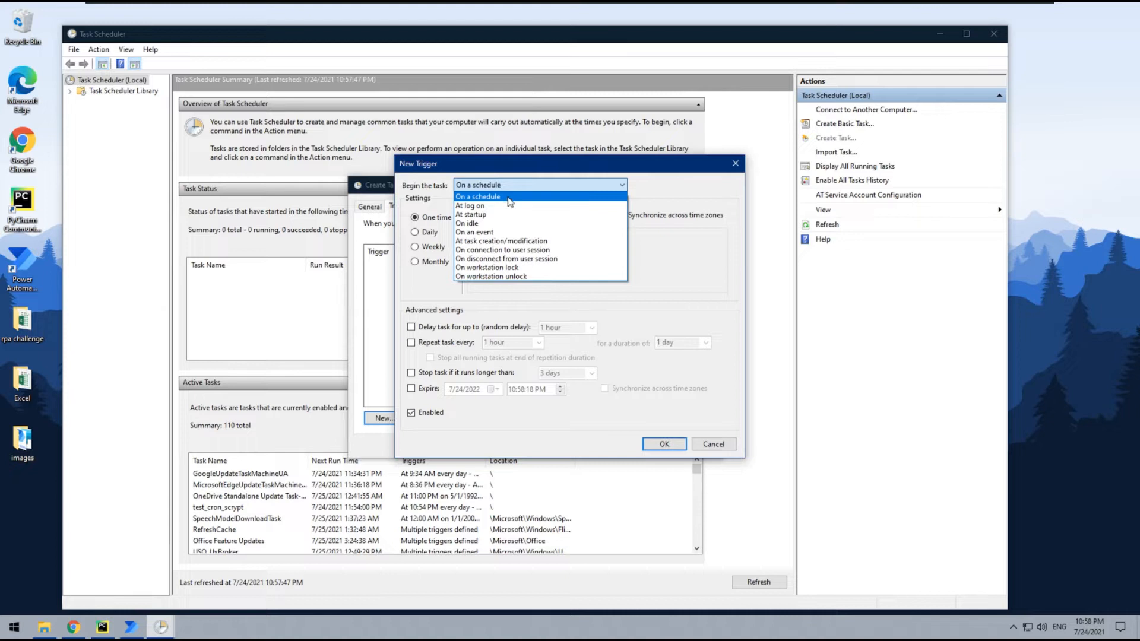
left_click(477, 197)
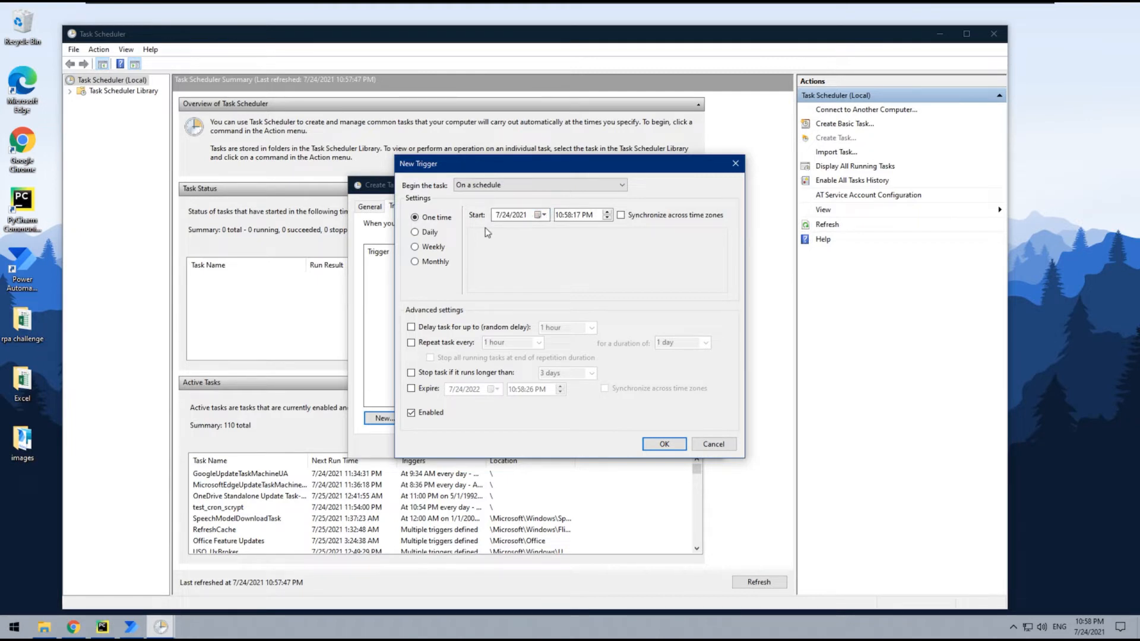
left_click(414, 232)
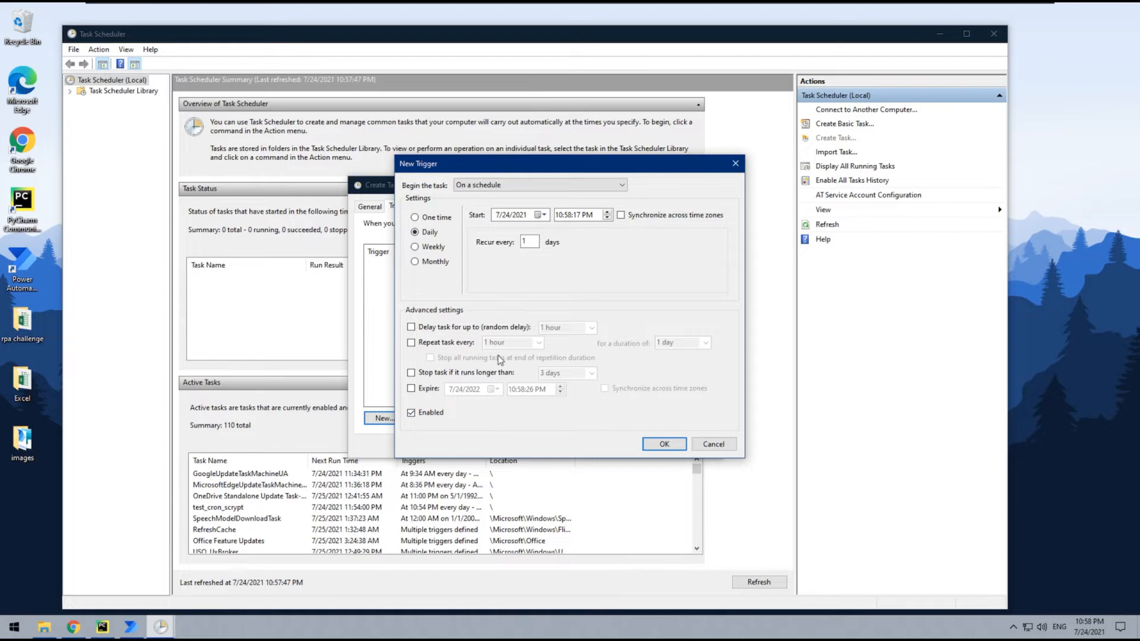
mouse_move(502, 394)
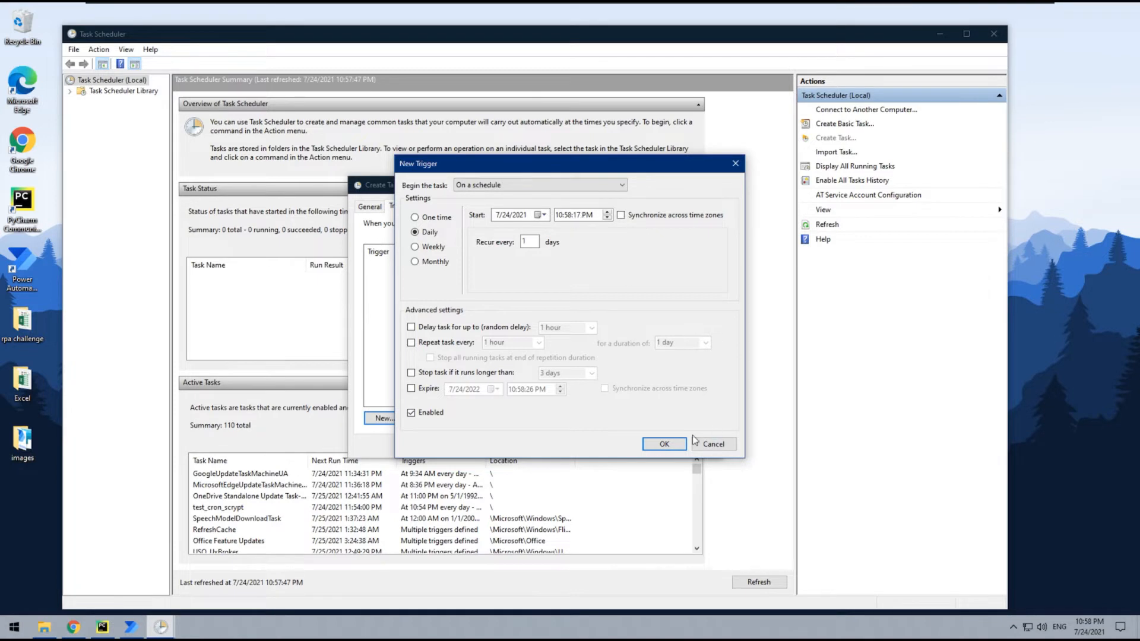
Step: Confirm the daily trigger and add a Start a program action running simpleMsgBox.py from DemoProjects
left_click(662, 443)
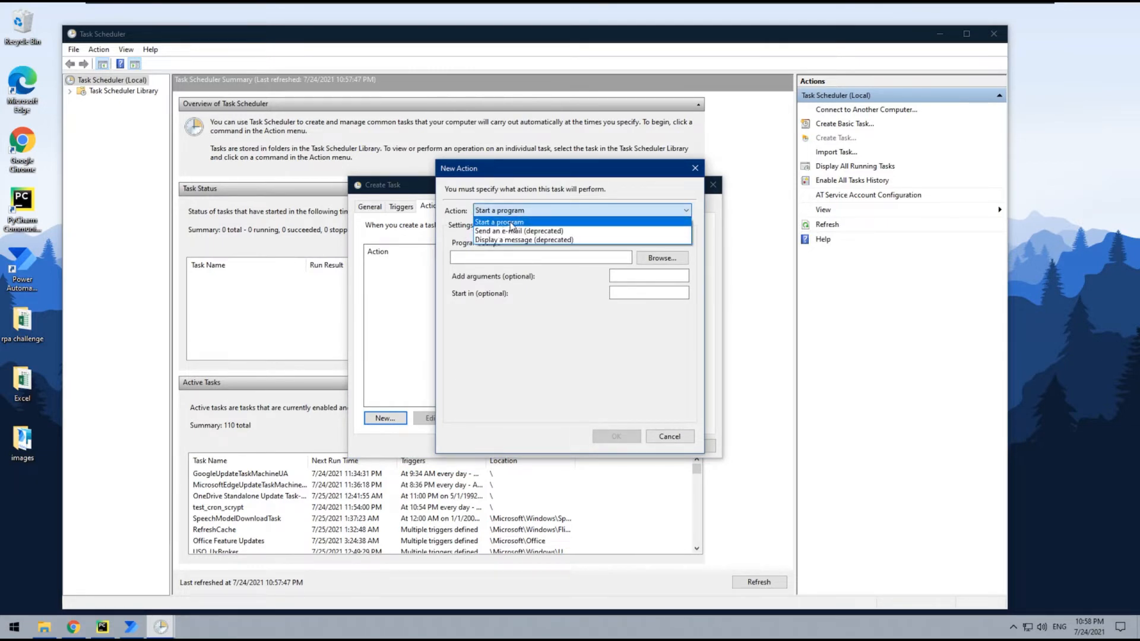
left_click(499, 221)
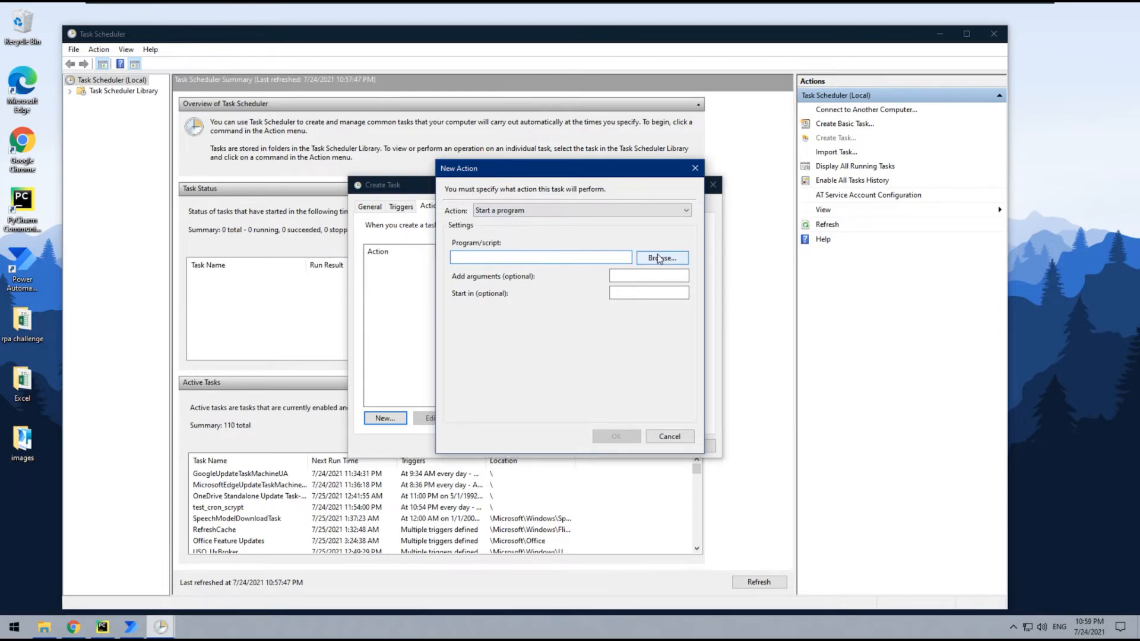
left_click(660, 258)
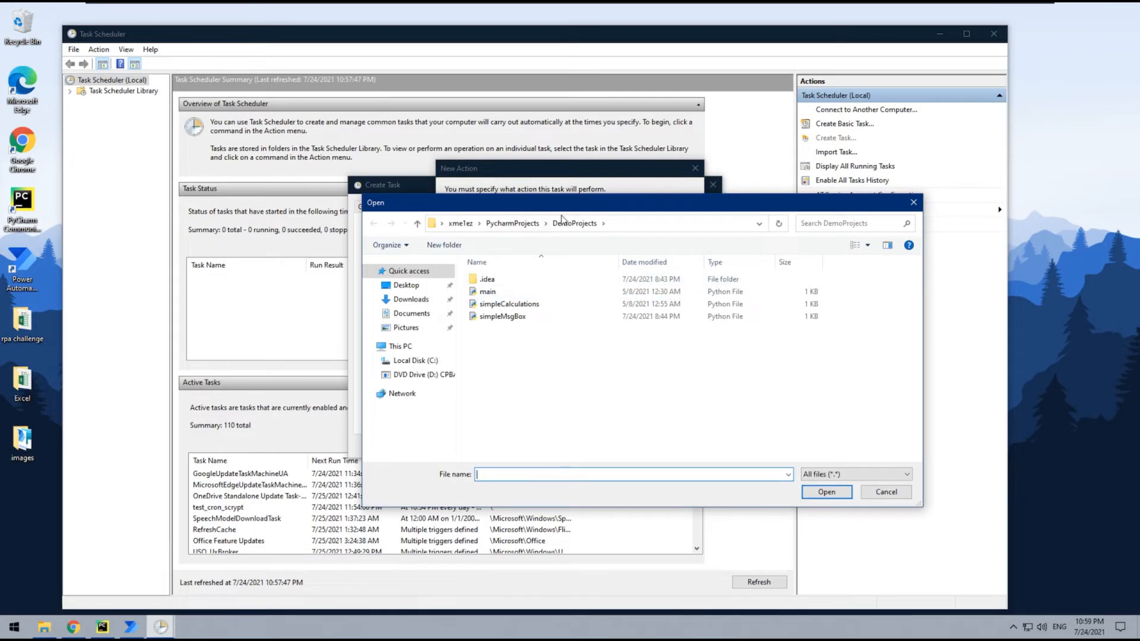
mouse_move(509, 304)
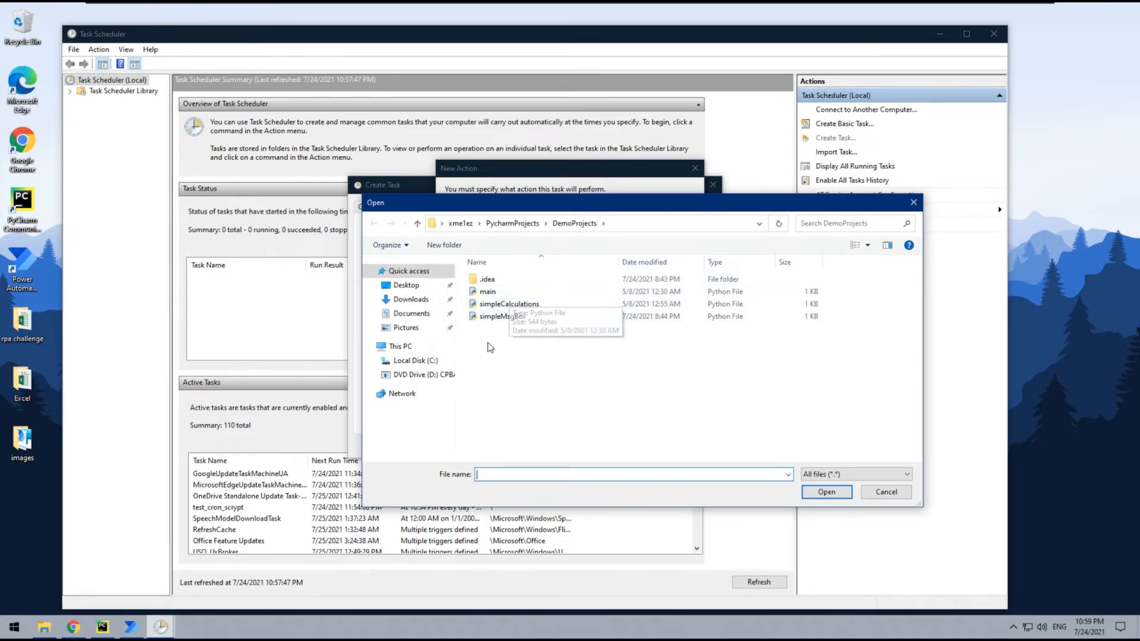
left_click(509, 303)
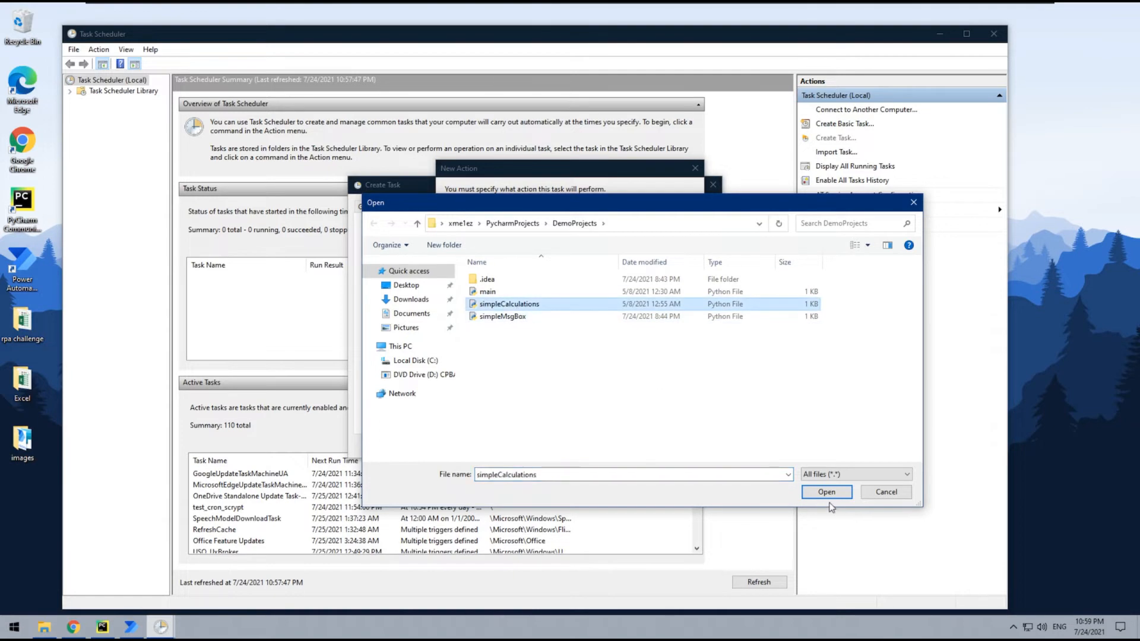
left_click(502, 317)
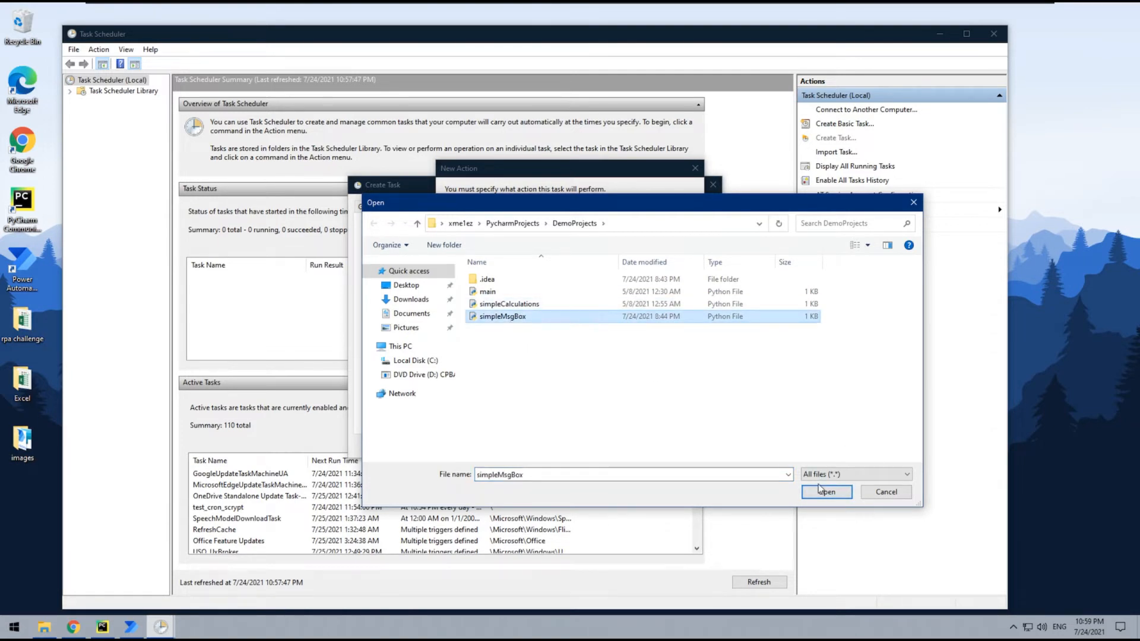
left_click(825, 492)
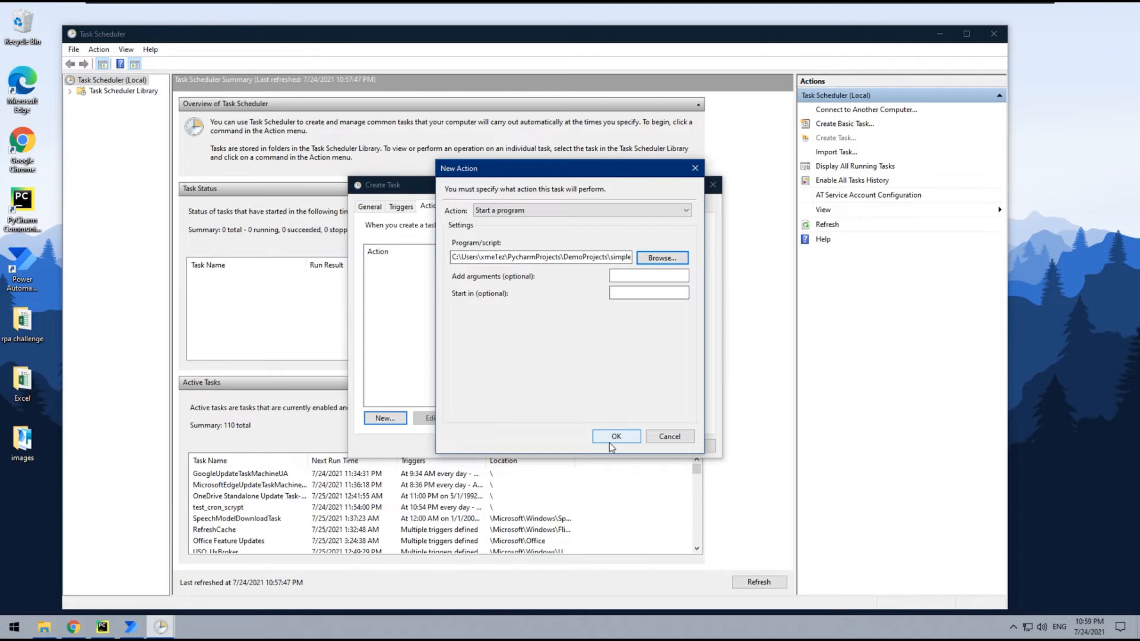
left_click(616, 437)
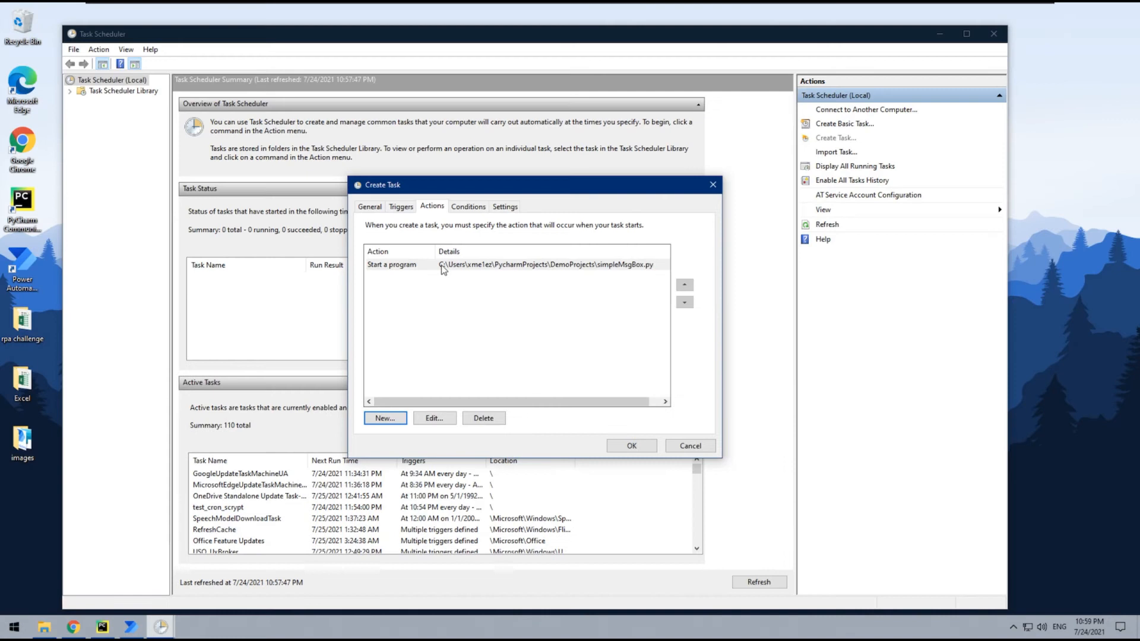
left_click(401, 206)
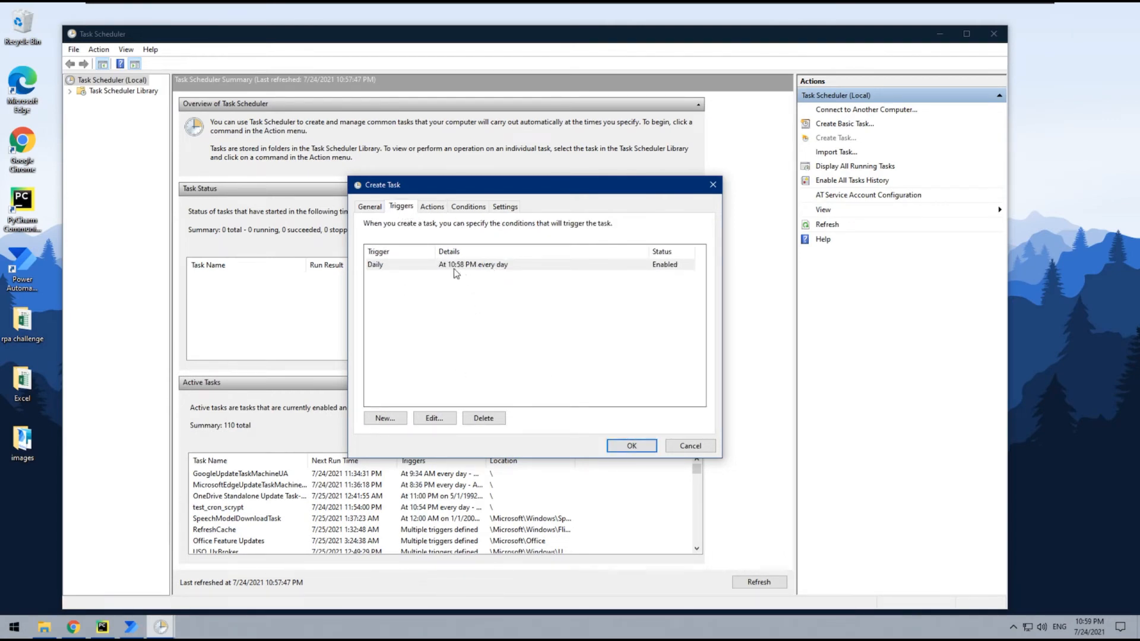
left_click(468, 207)
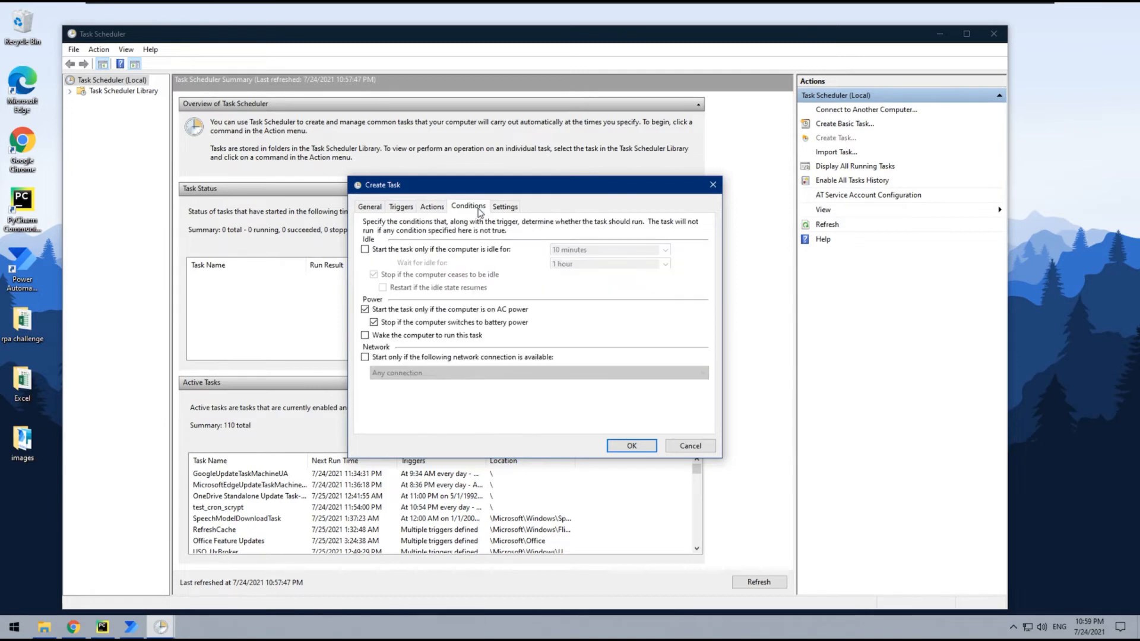
mouse_move(499, 219)
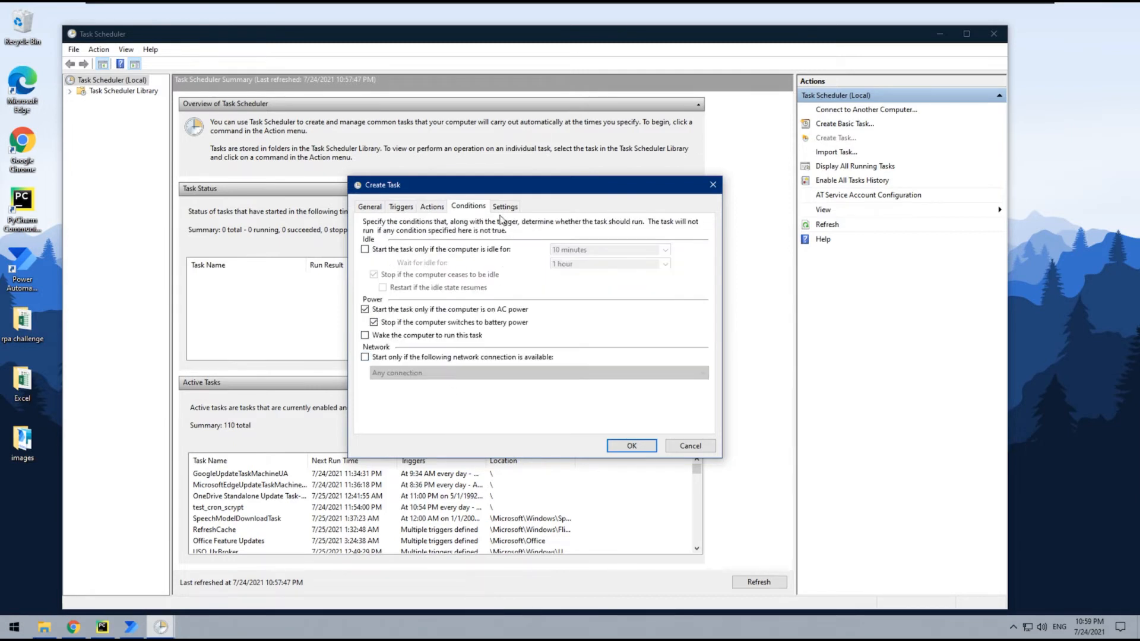
left_click(504, 206)
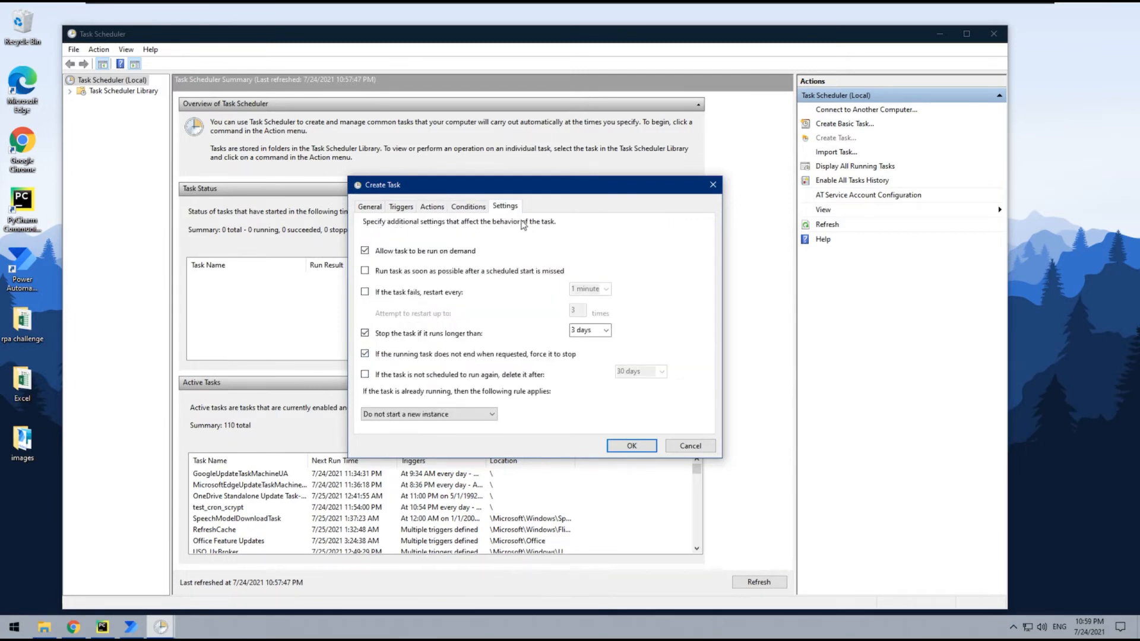
left_click(432, 207)
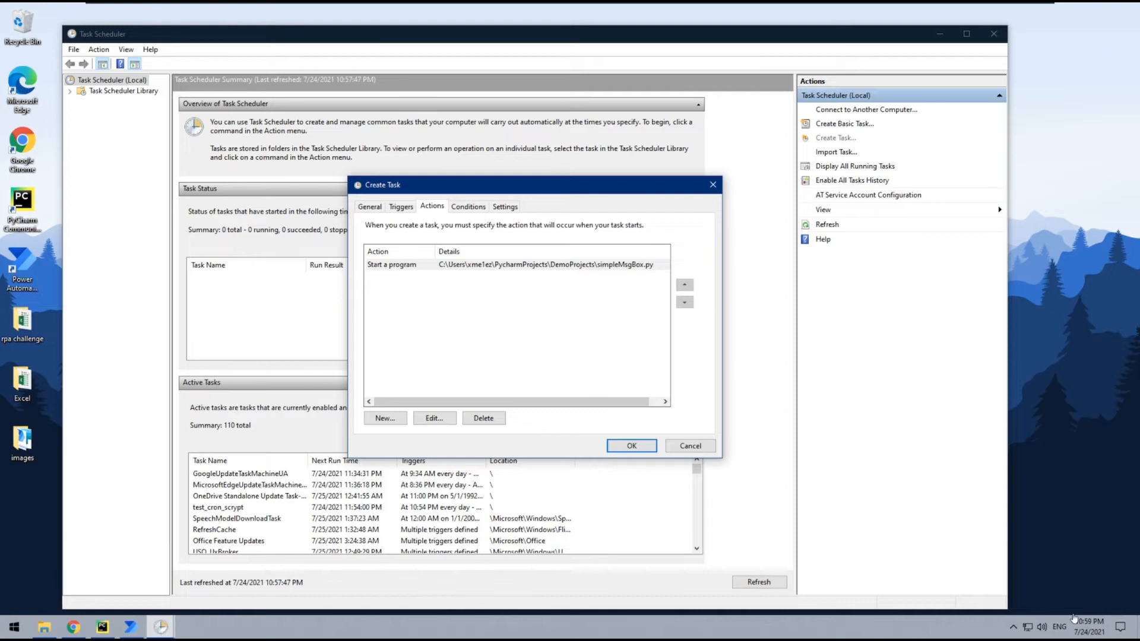
Step: Edit the Daily trigger to start at 11:01 PM and save the Python3Task task
left_click(401, 207)
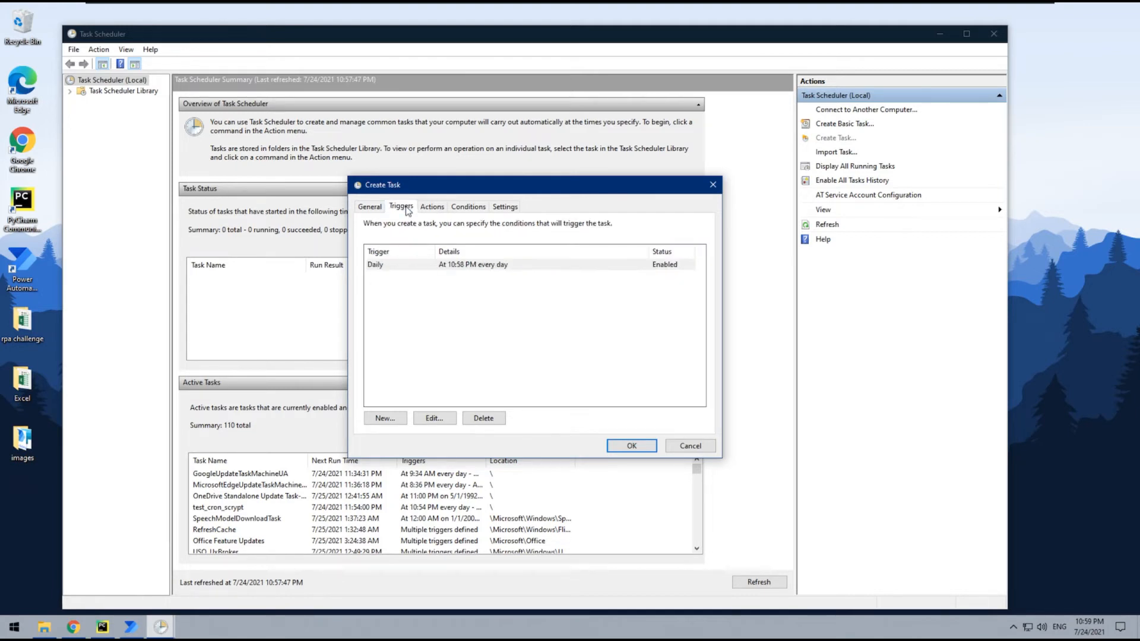
left_click(472, 263)
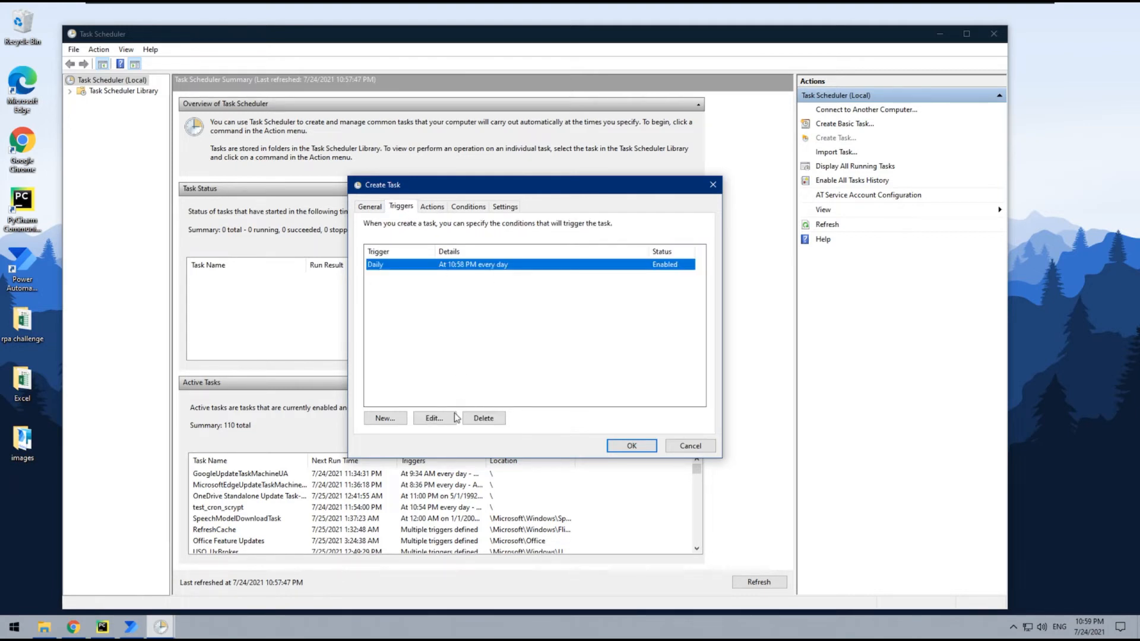
left_click(433, 417)
type("11:01:00 PM")
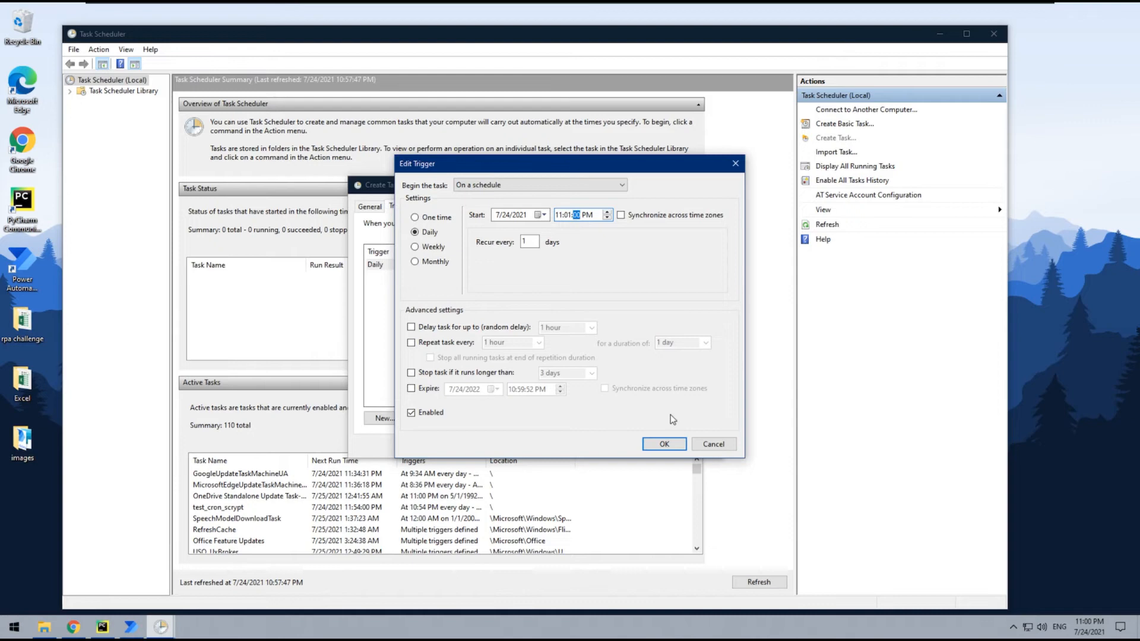
left_click(663, 443)
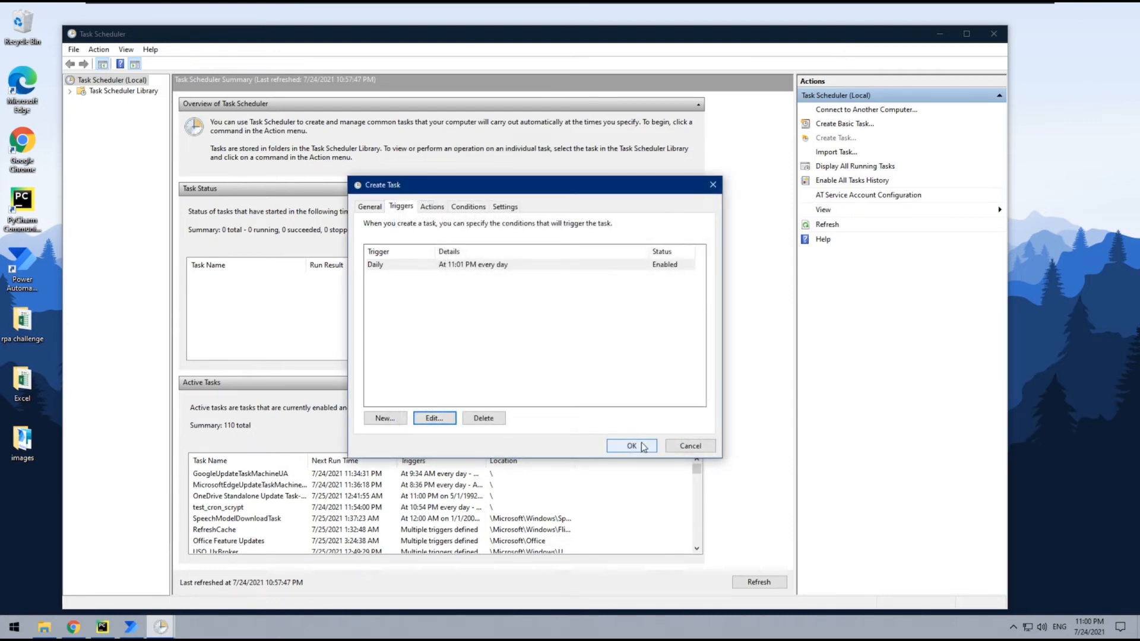
left_click(631, 445)
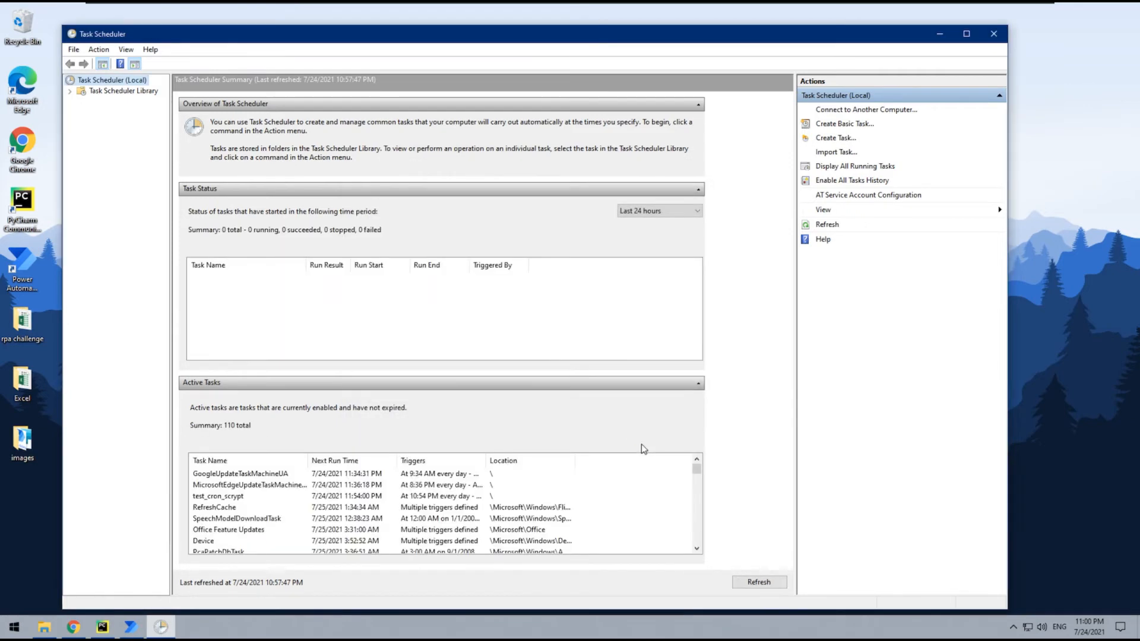
mouse_move(735, 381)
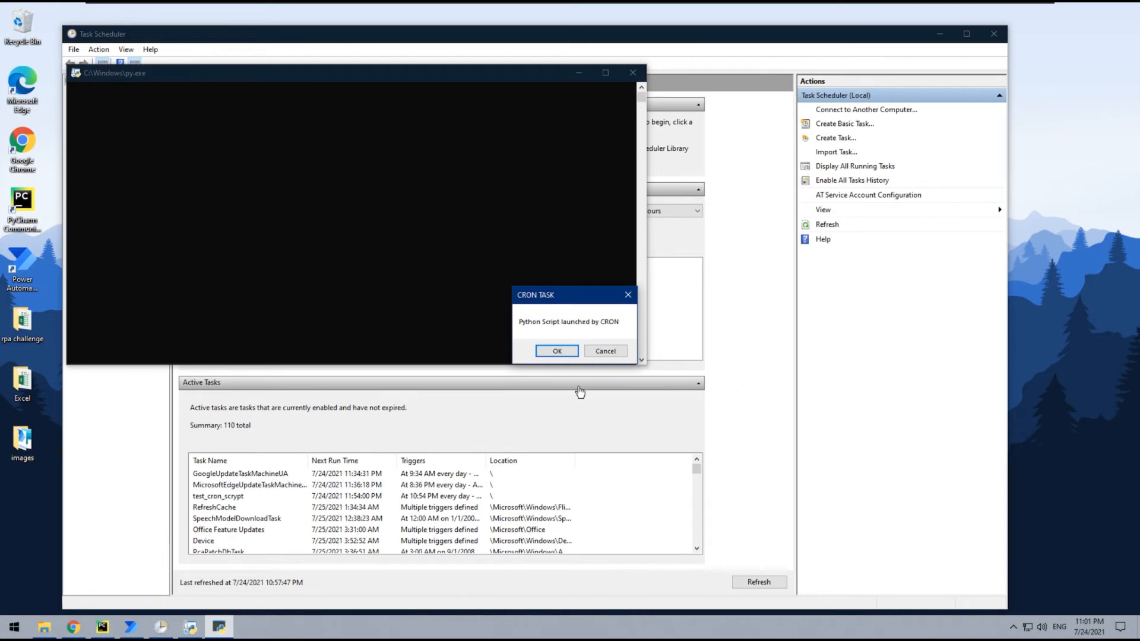
mouse_move(449, 391)
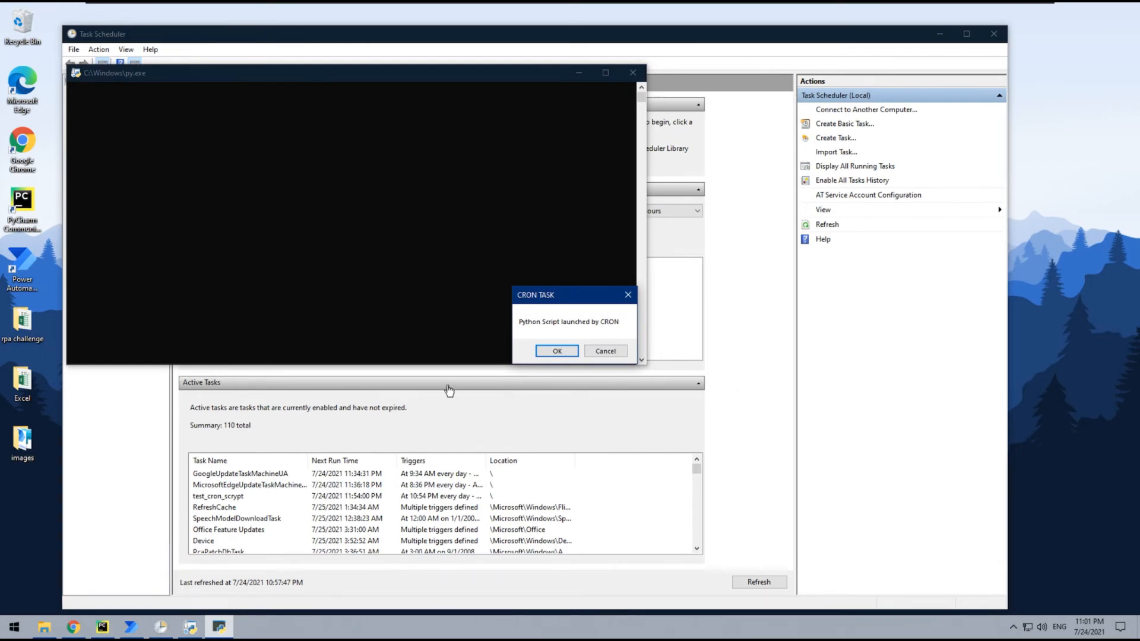
mouse_move(535, 292)
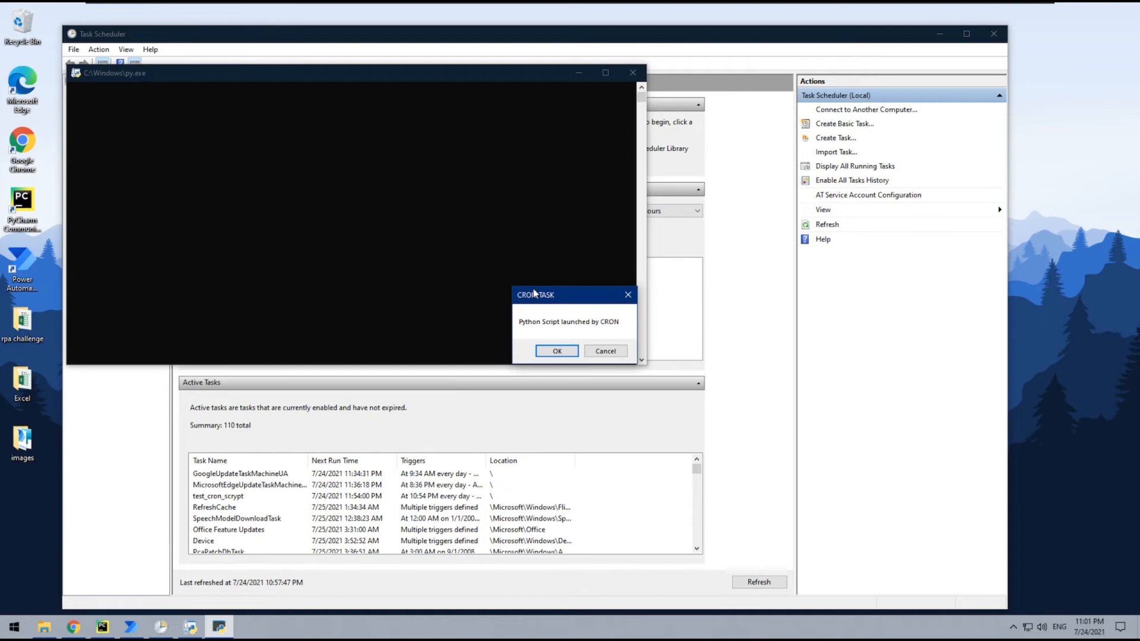
mouse_move(243, 192)
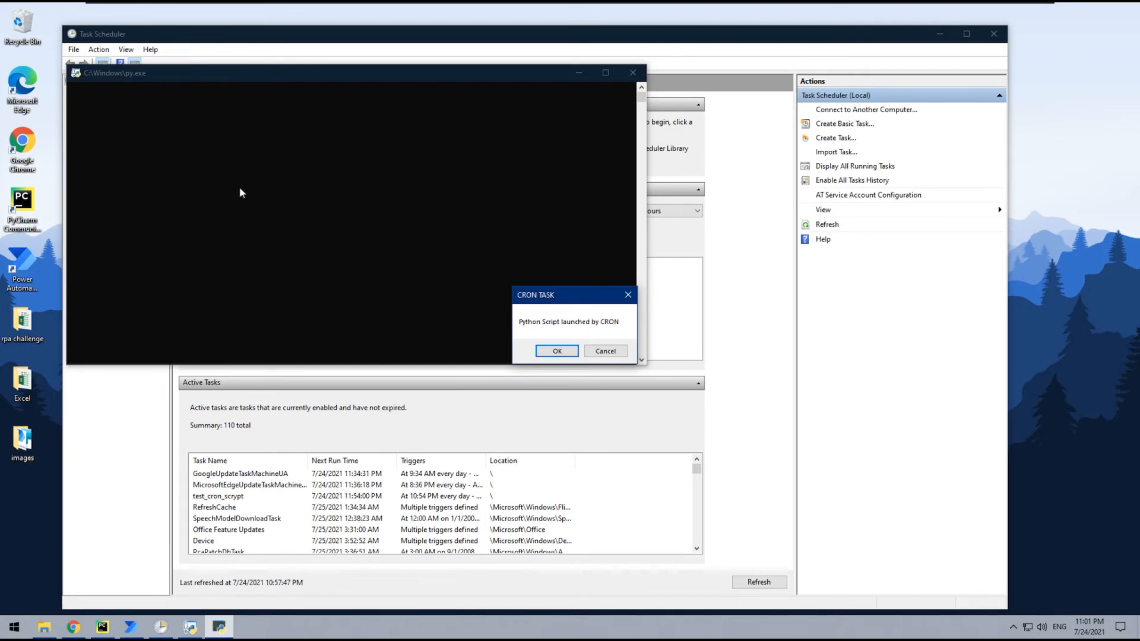
mouse_move(560, 290)
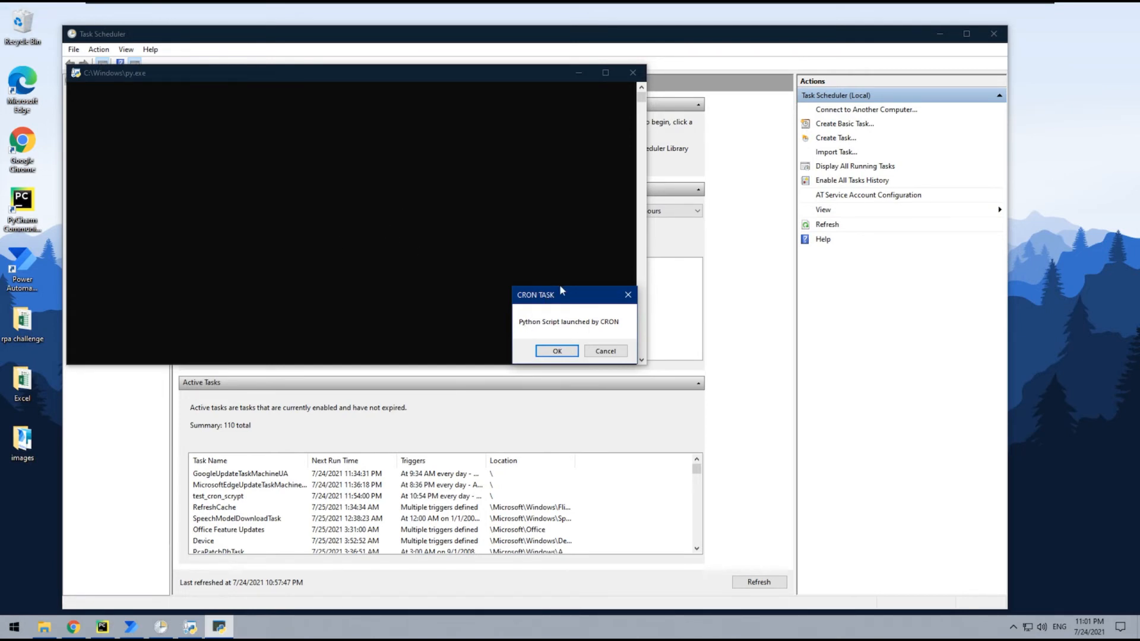
left_click(557, 351)
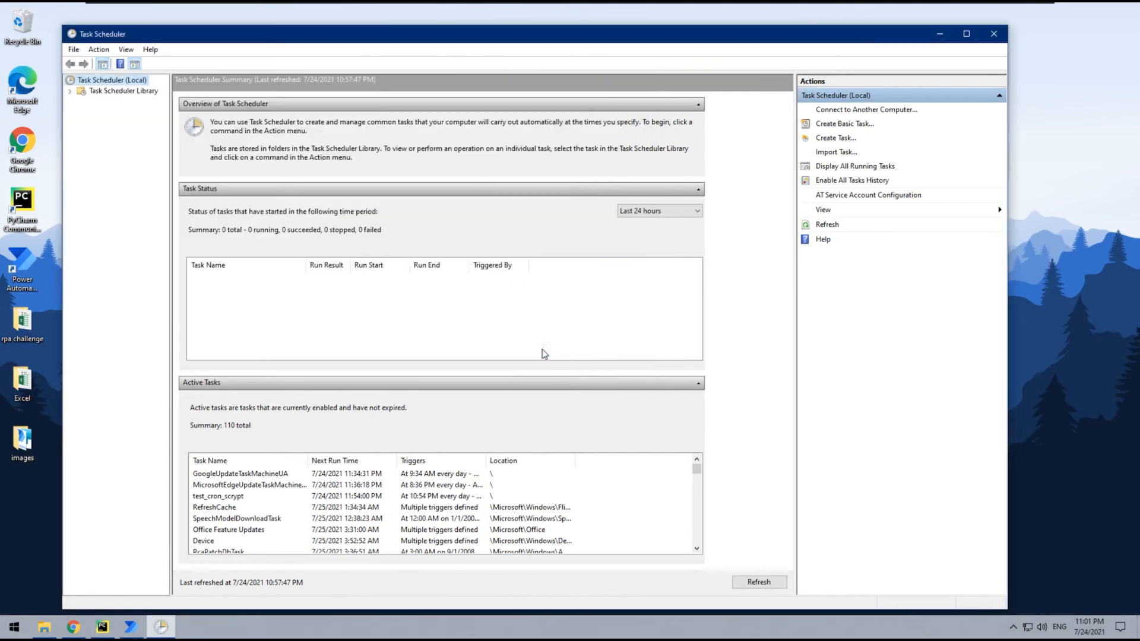
Step: Refresh the summary until Python3Task appears among 111 active tasks, next run 7/25 11:01 PM
left_click(758, 582)
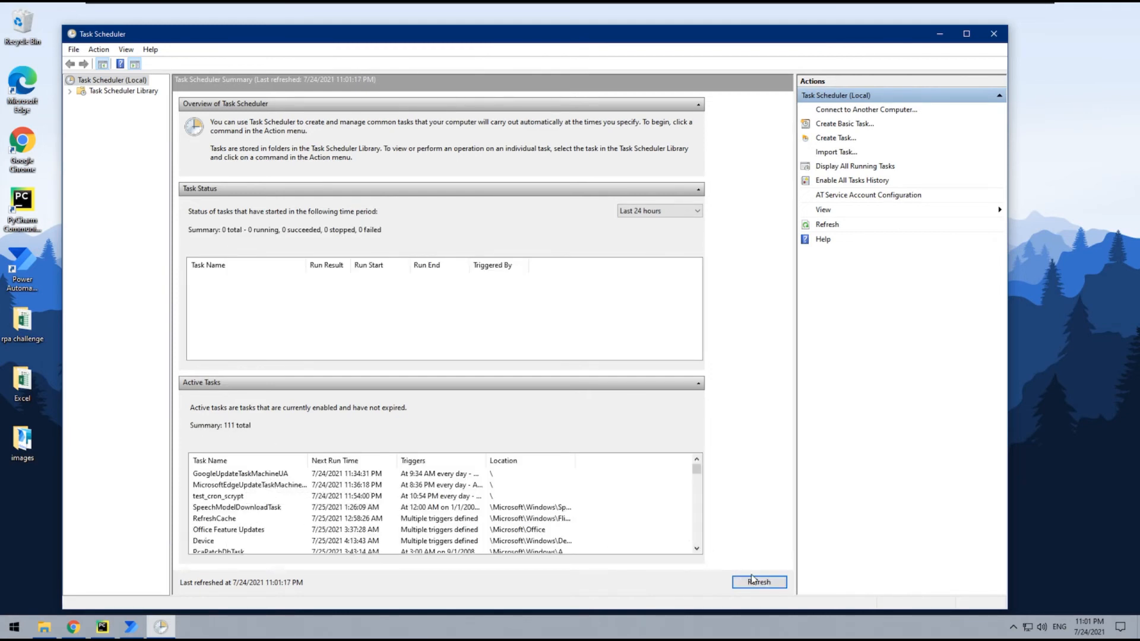
left_click(758, 582)
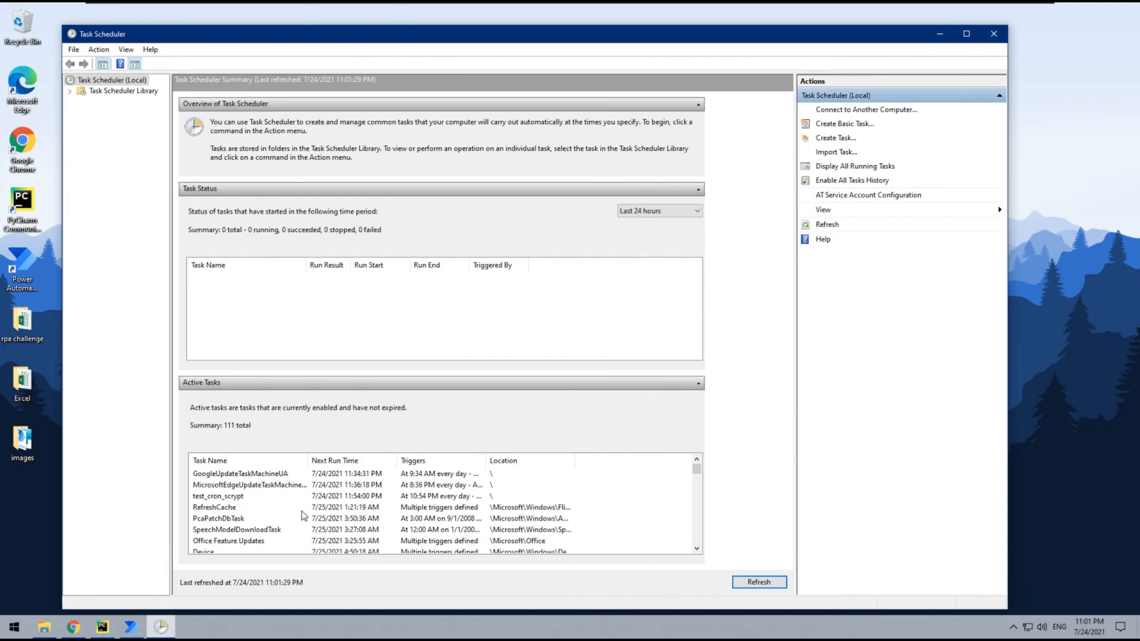
mouse_move(515, 518)
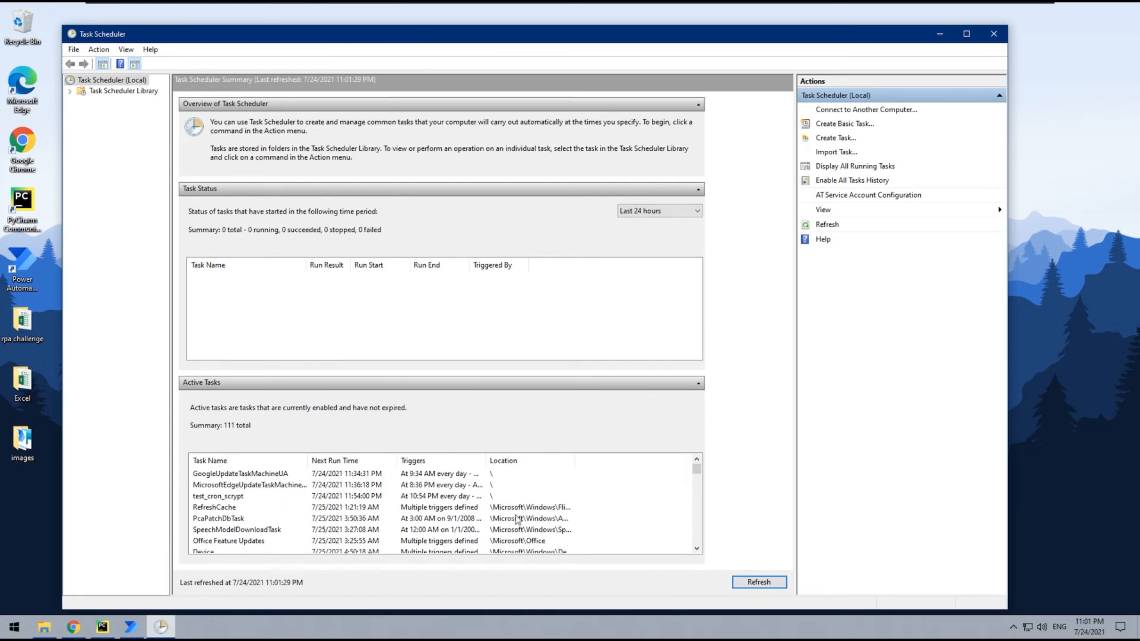
left_click(758, 581)
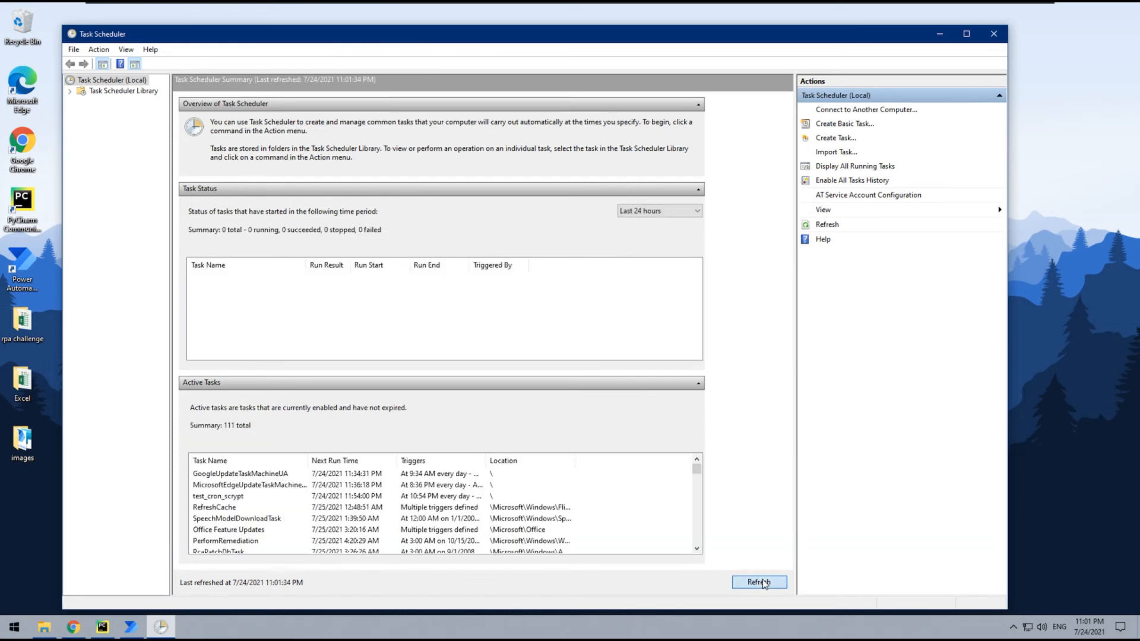
left_click(759, 582)
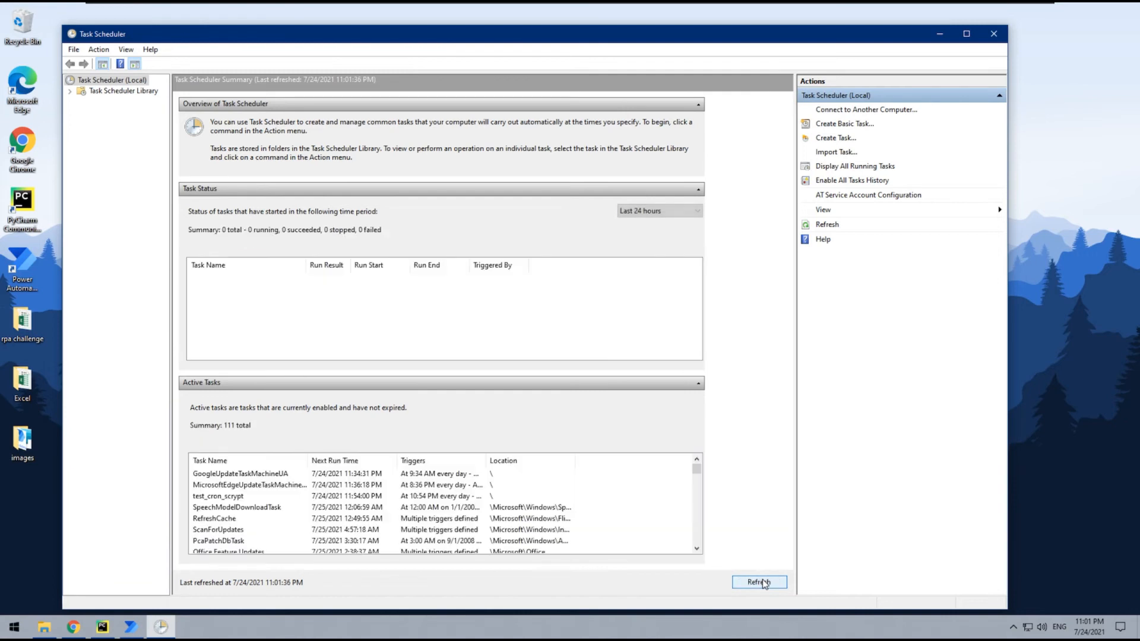
left_click(758, 581)
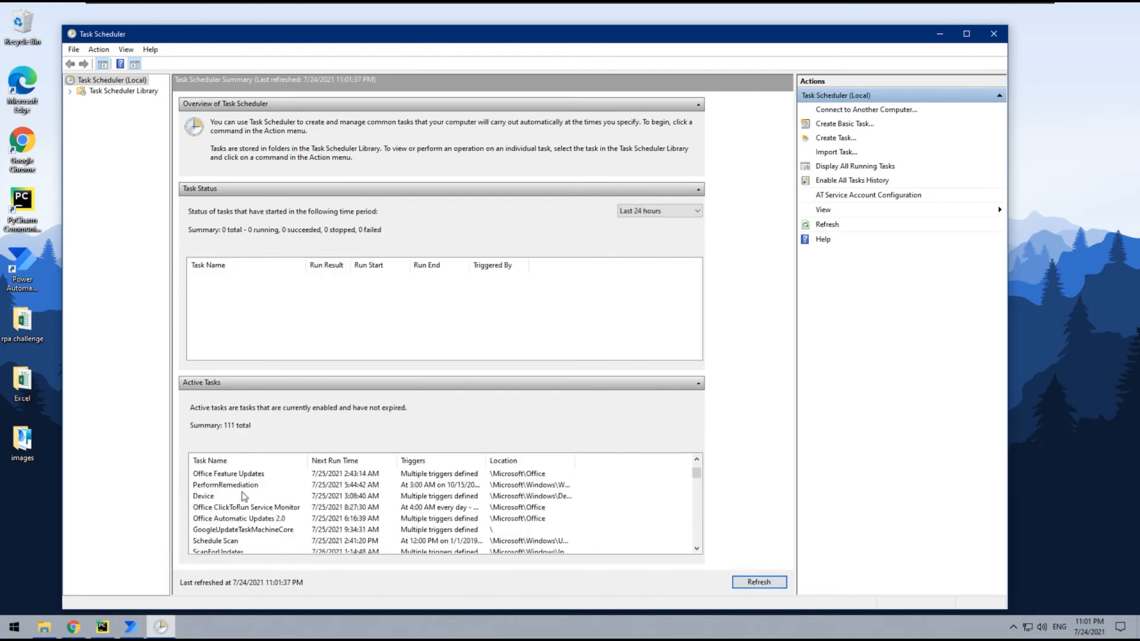
scroll("down", 3)
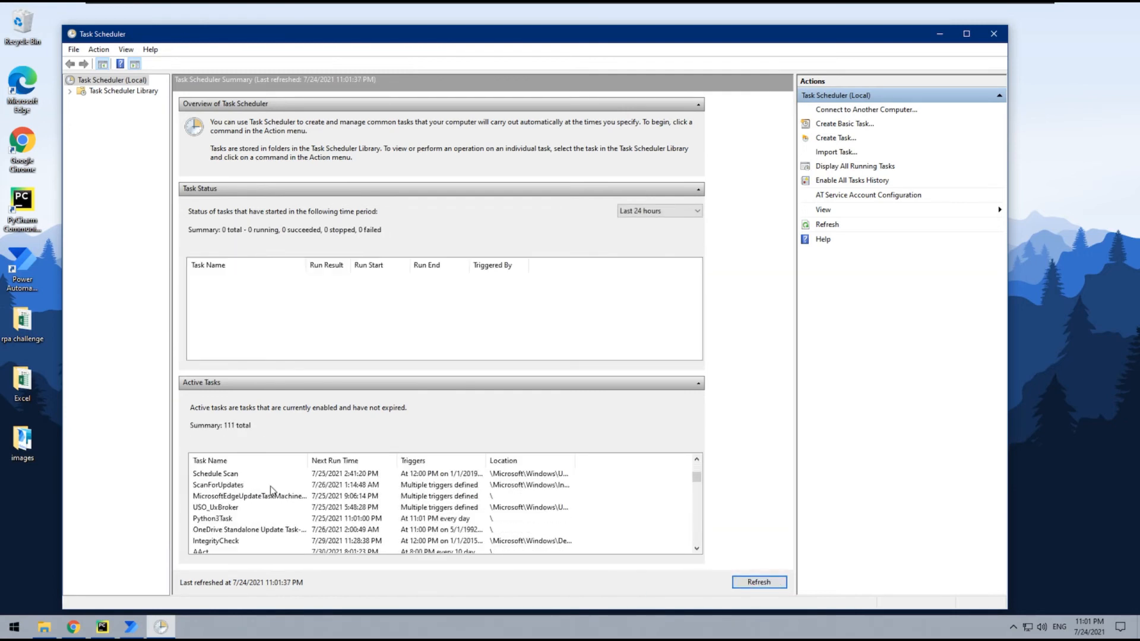
left_click(213, 518)
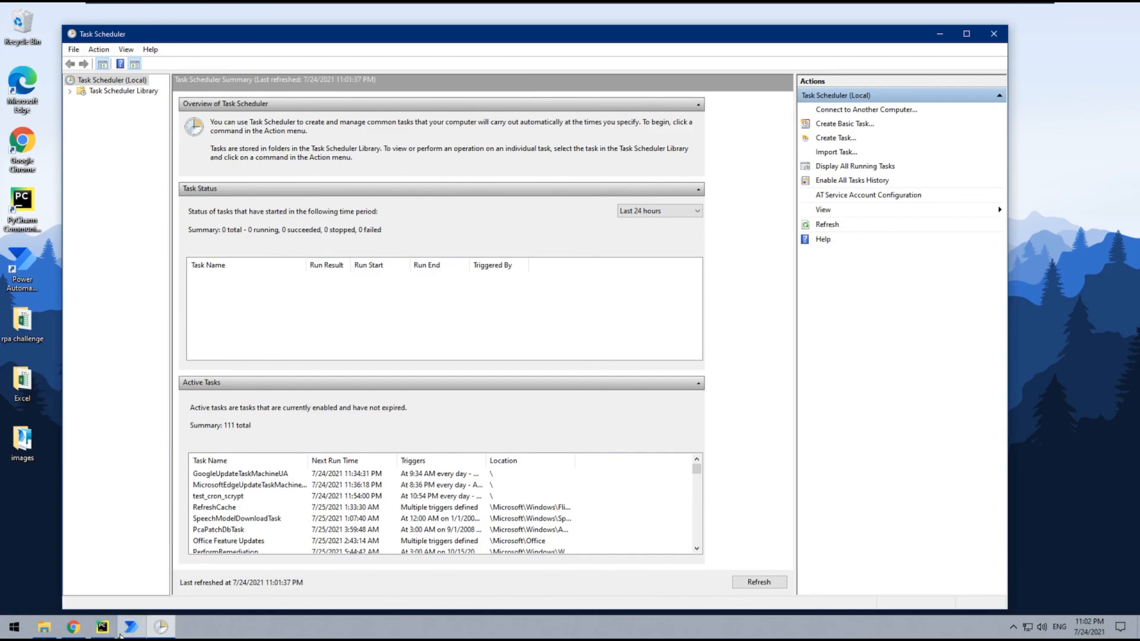
Step: Switch to PyCharm to view the simpleMsgBox.py code
left_click(102, 625)
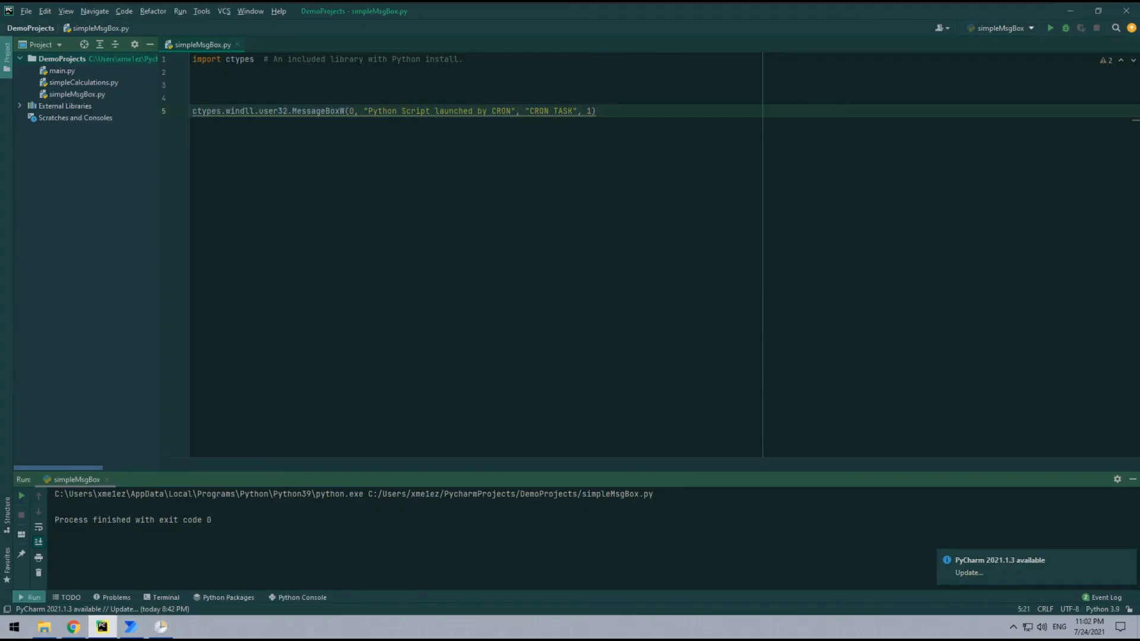